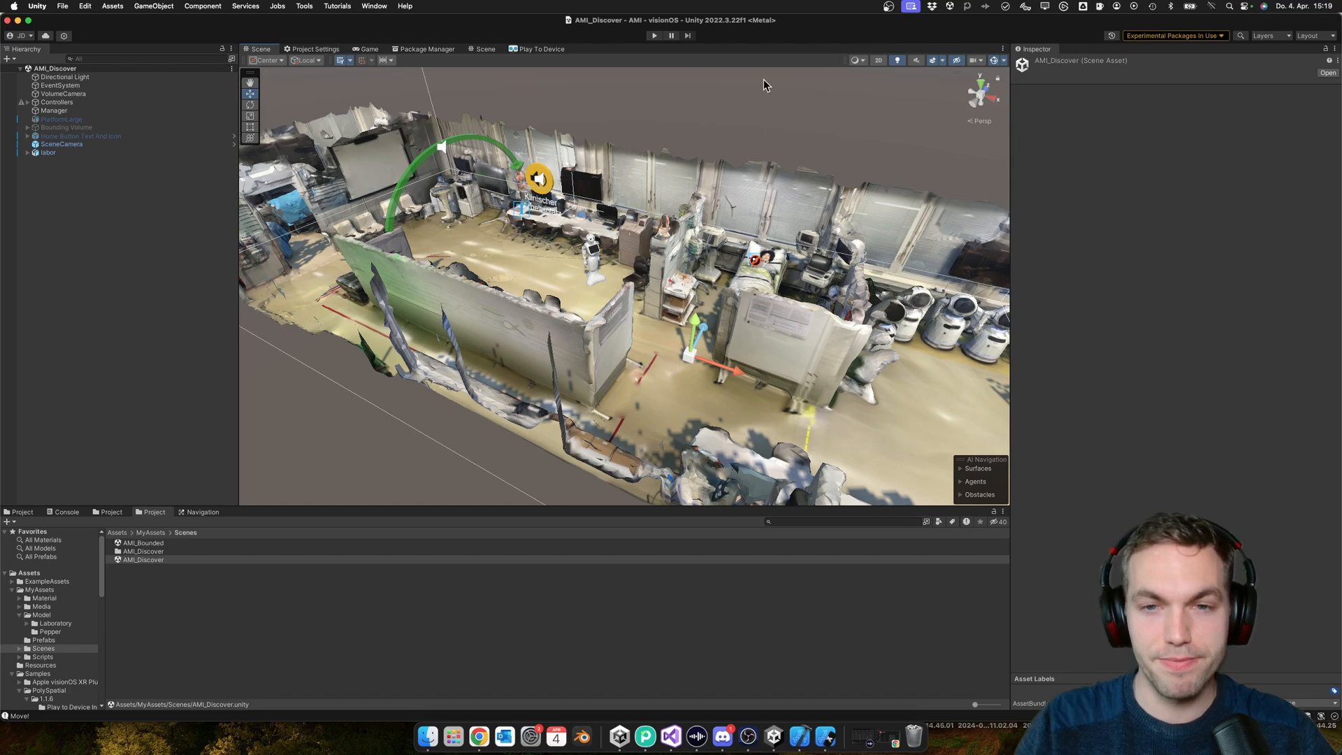
mouse_move(700, 133)
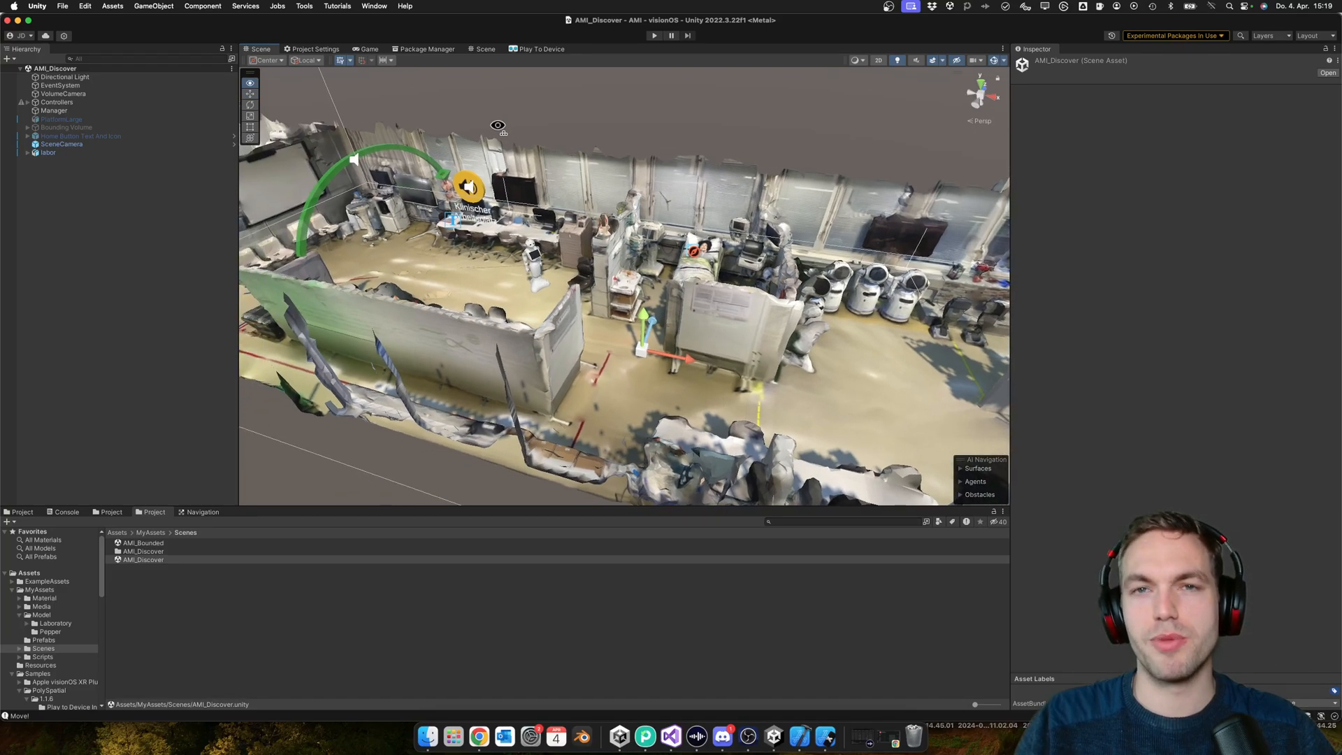
- Orbit the Scene view around the scanned lab model
left_click_drag(498, 126, 683, 153)
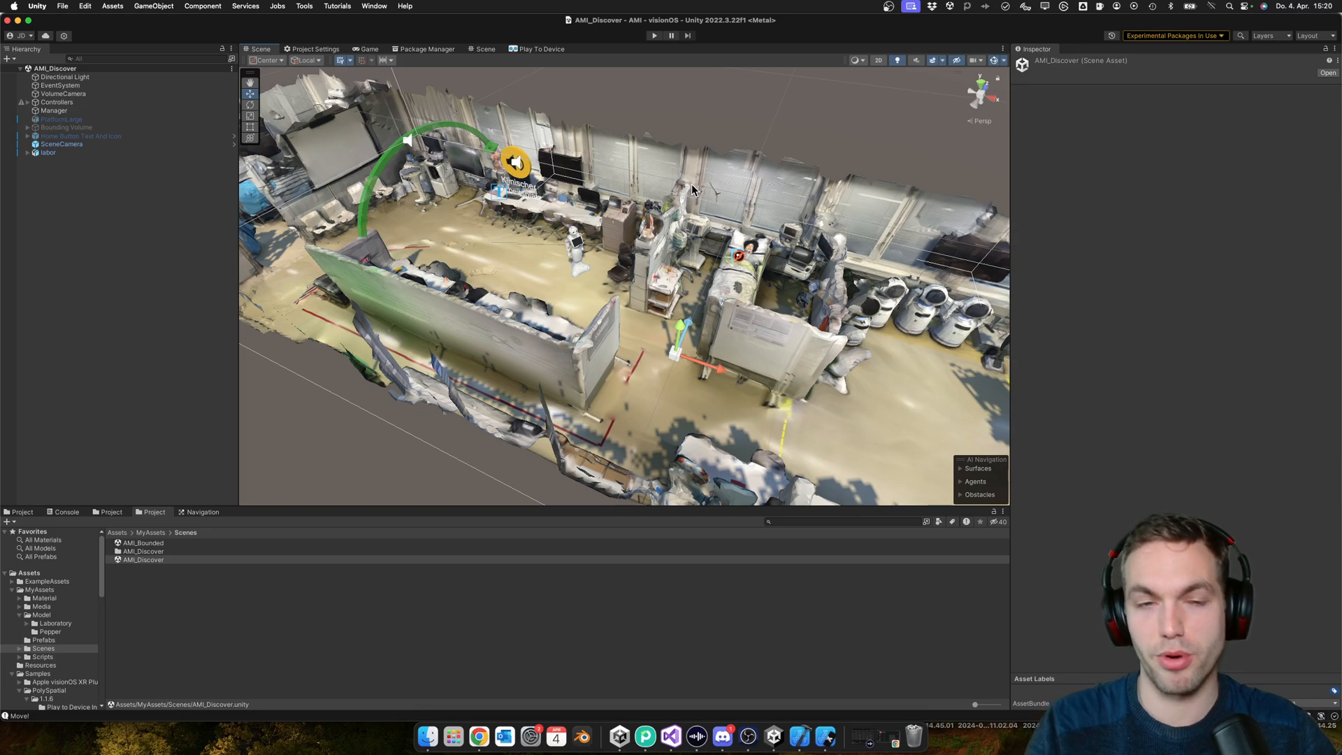
mouse_move(679, 178)
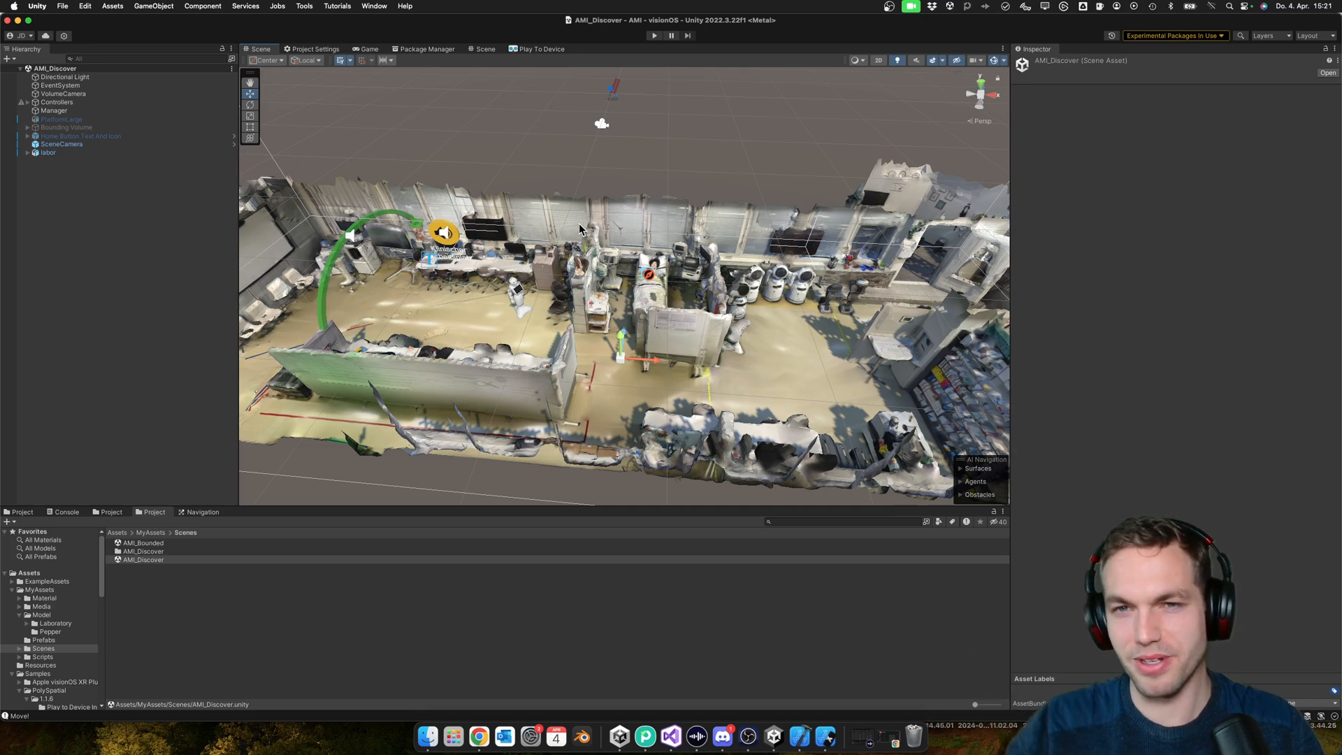
mouse_move(629, 18)
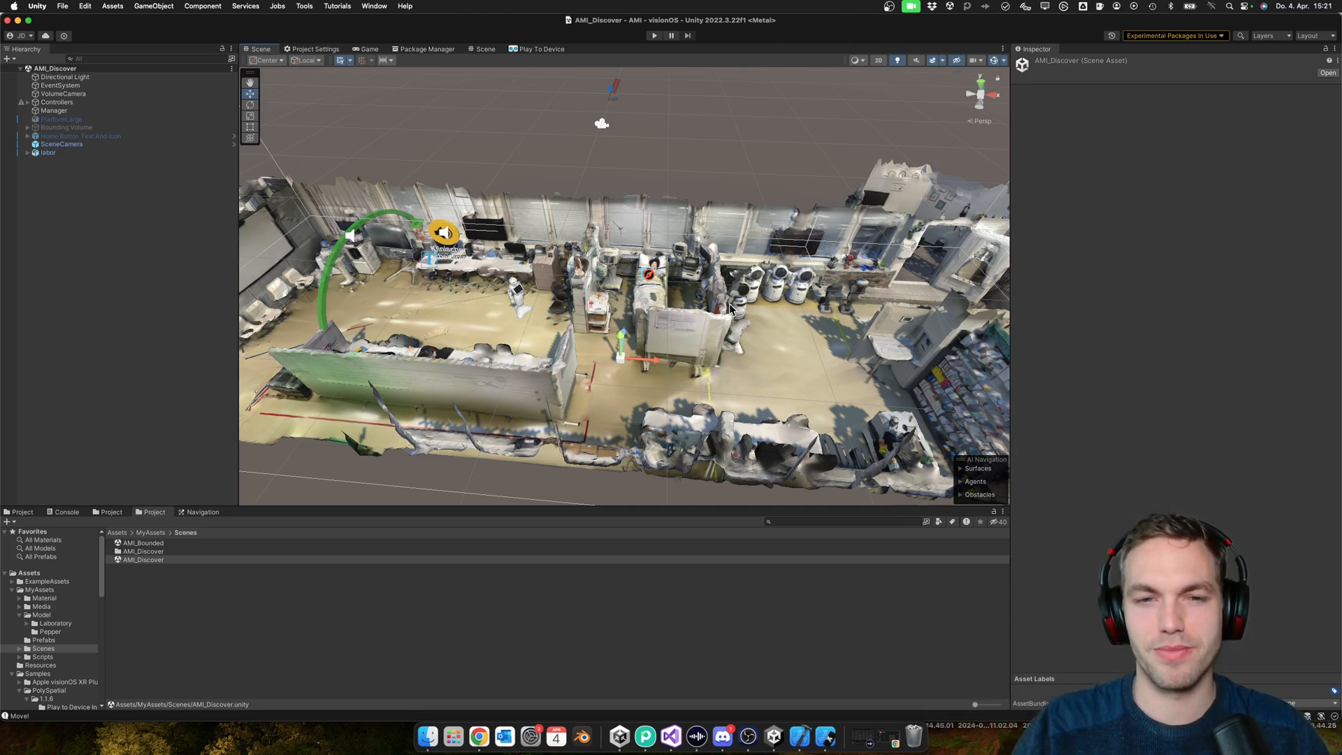
mouse_move(564, 202)
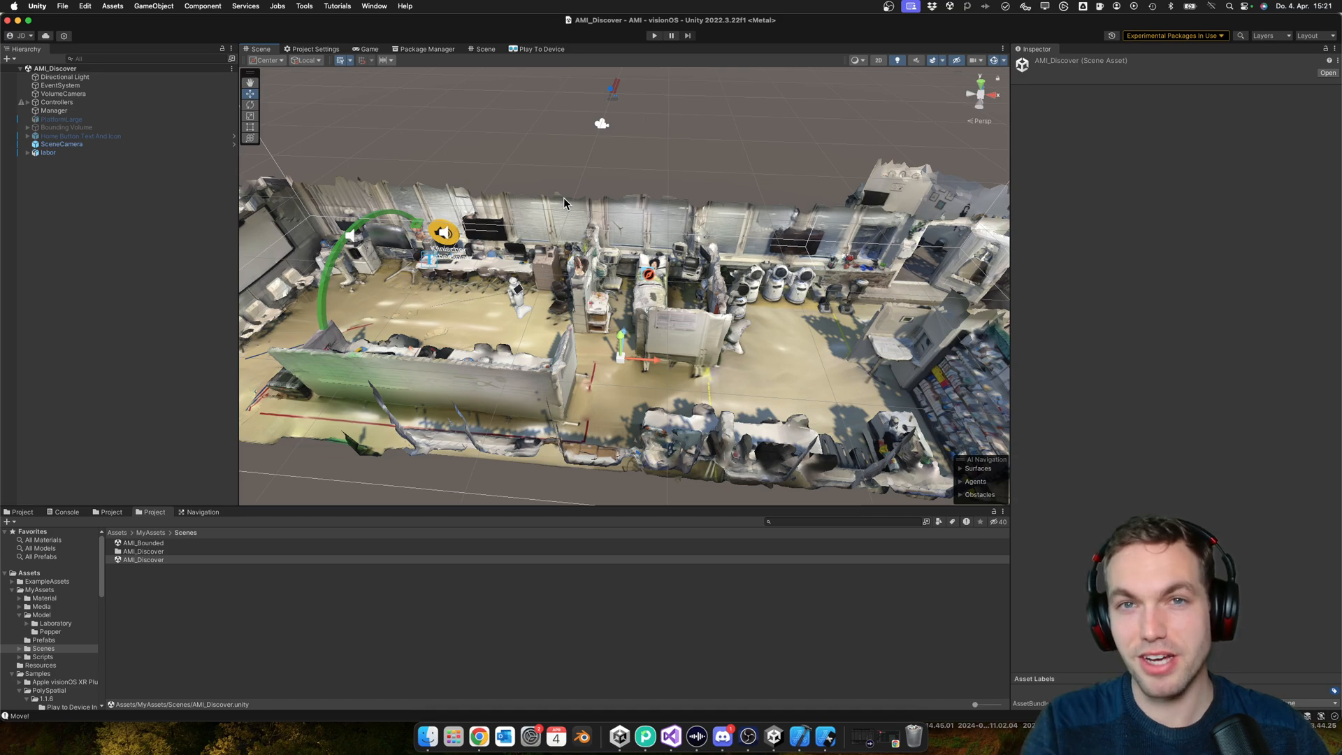
mouse_move(609, 313)
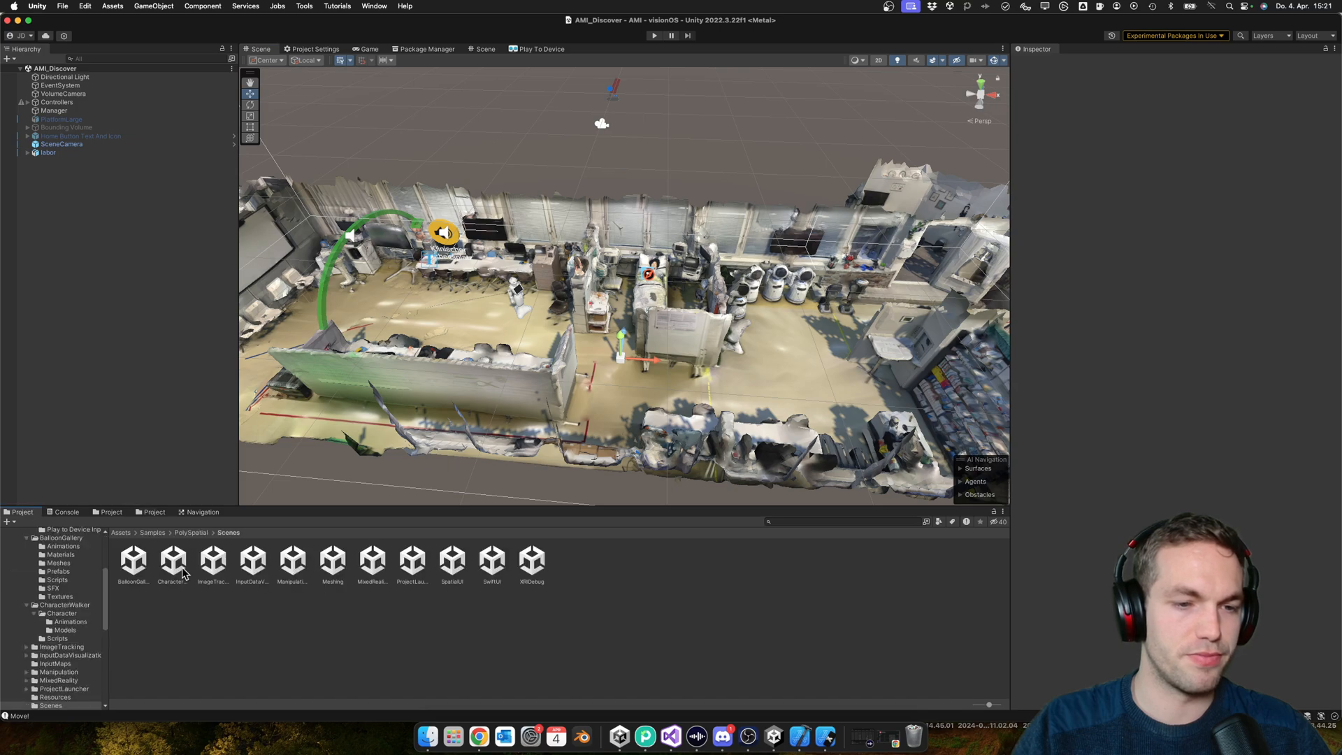
- Open the CharacterWalker sample scene, select VolumeCamera, and orbit around the cube platform
left_click(171, 564)
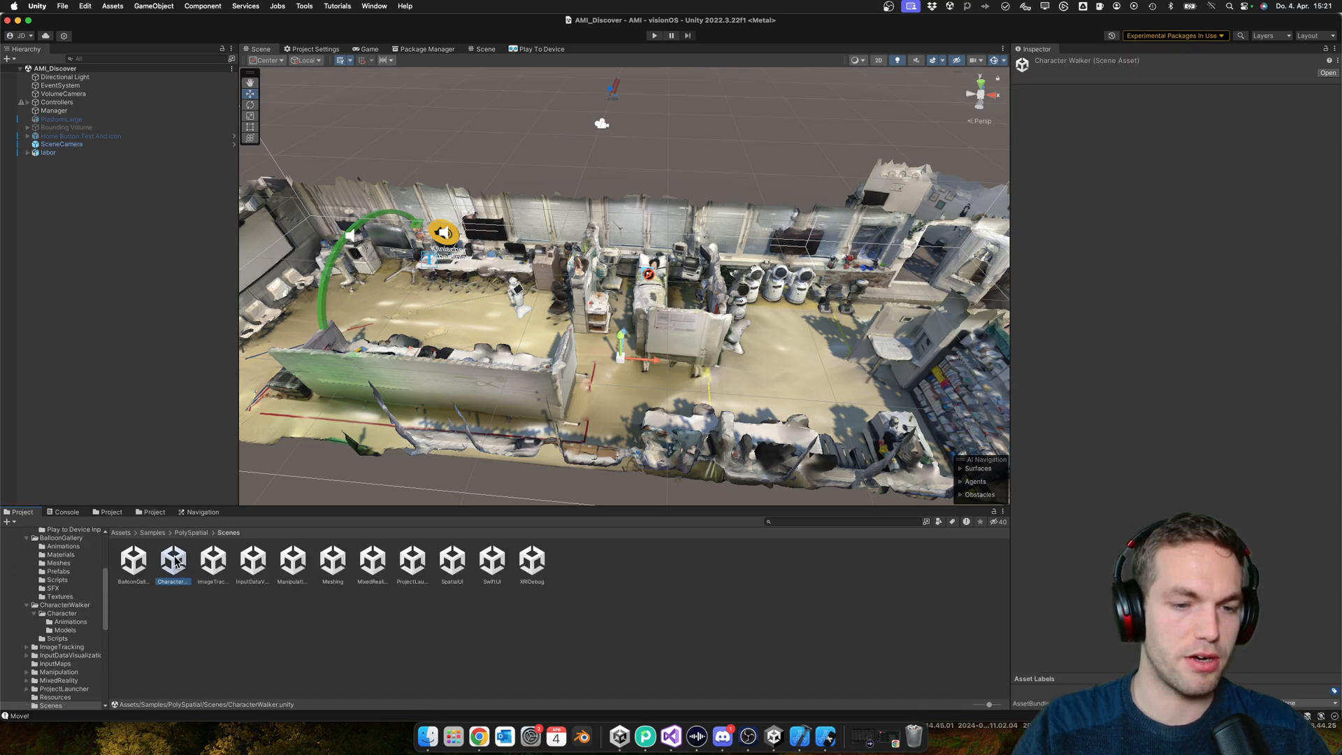
double_click(172, 562)
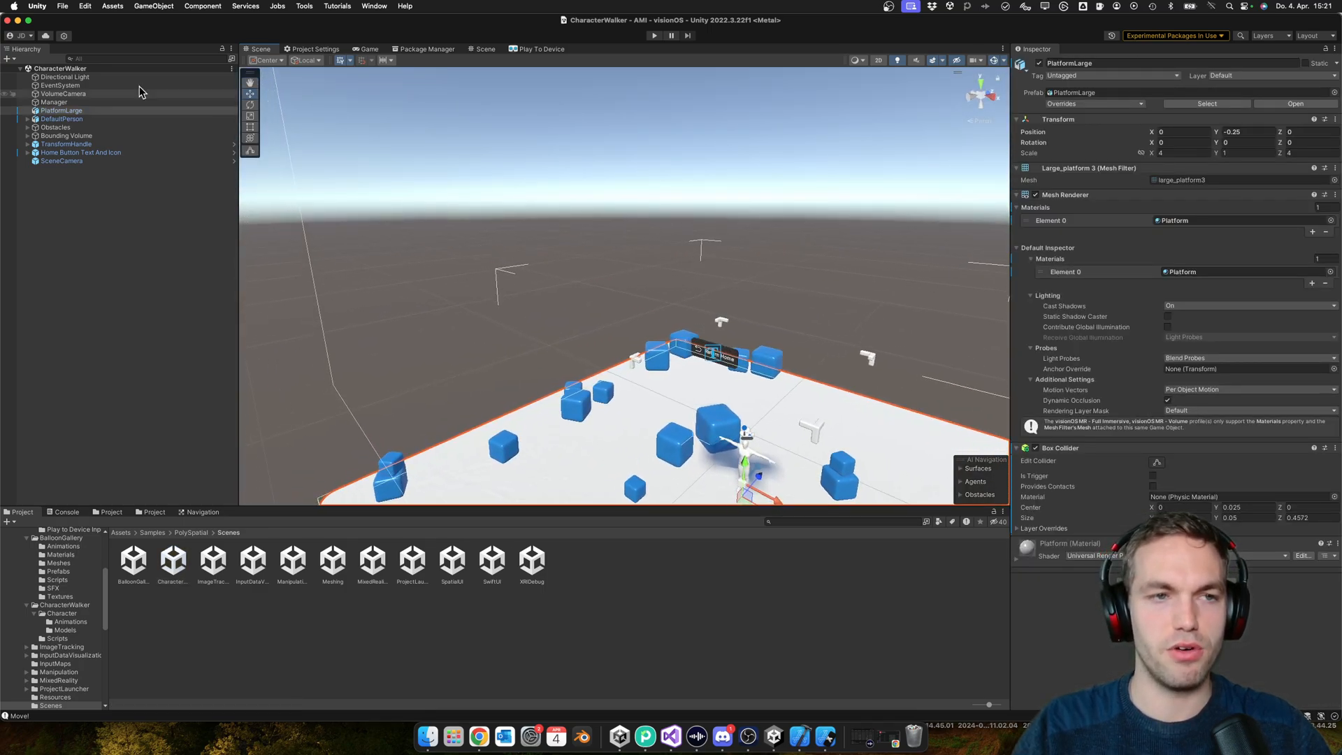
left_click(62, 93)
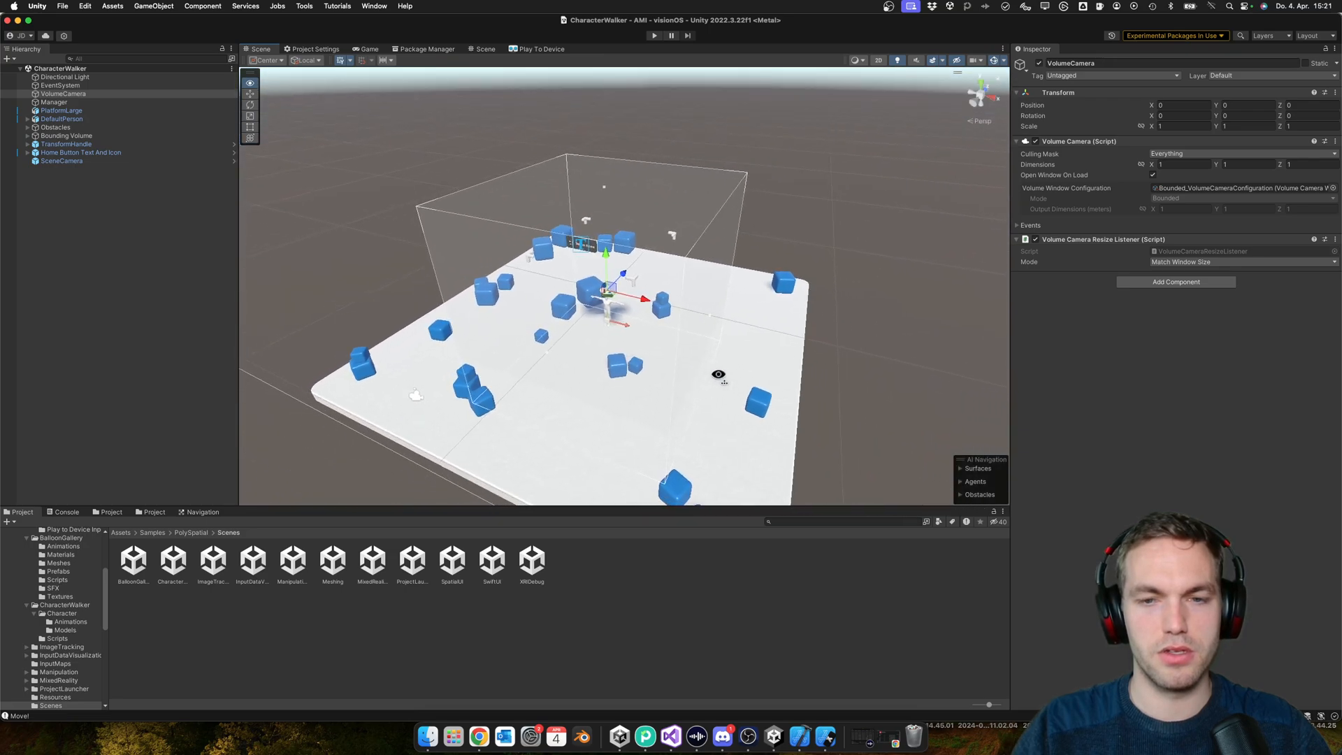
left_click_drag(718, 374, 709, 275)
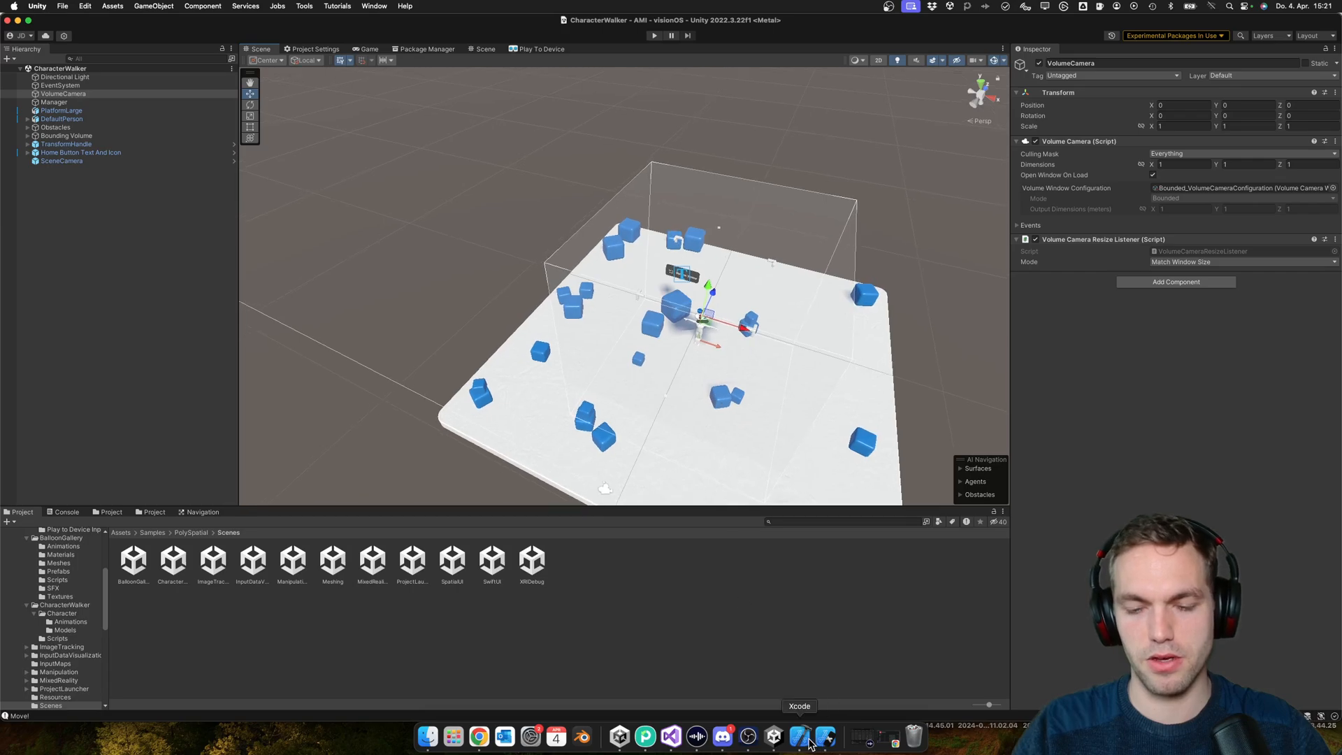
left_click(801, 735)
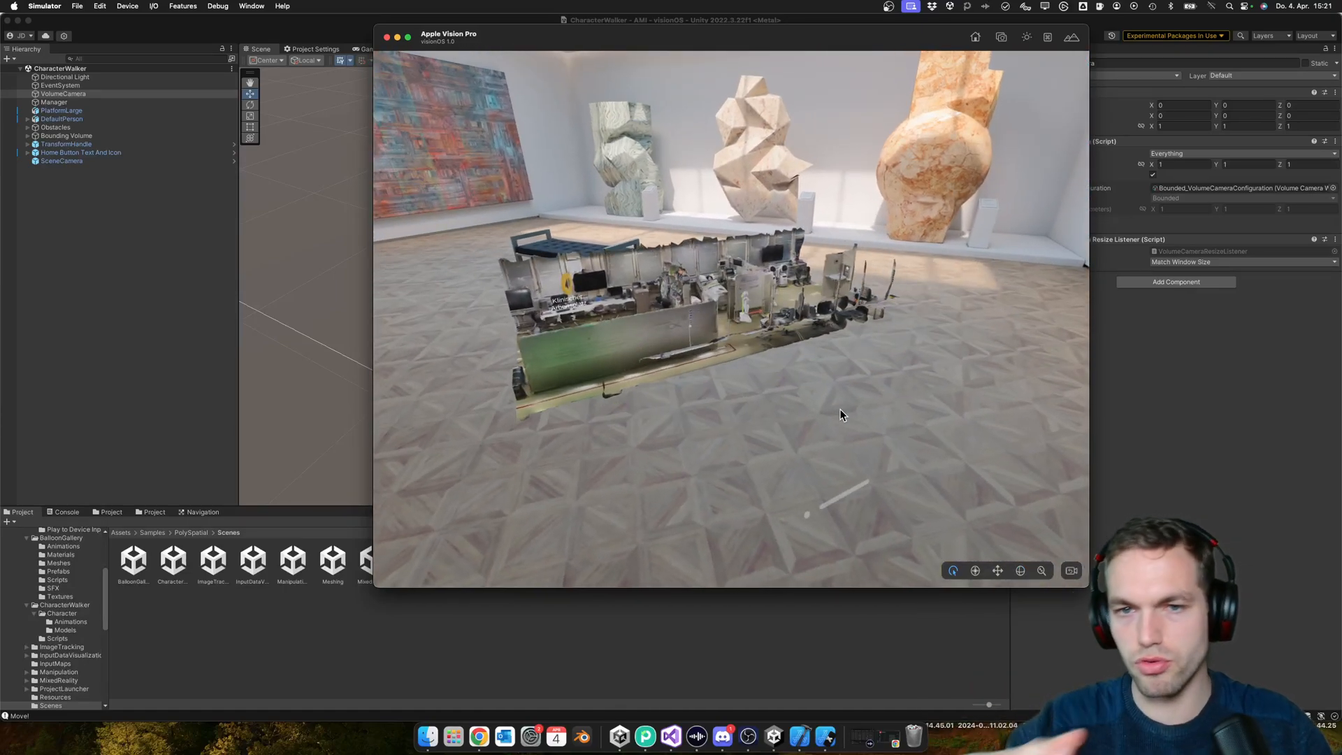
mouse_move(331, 194)
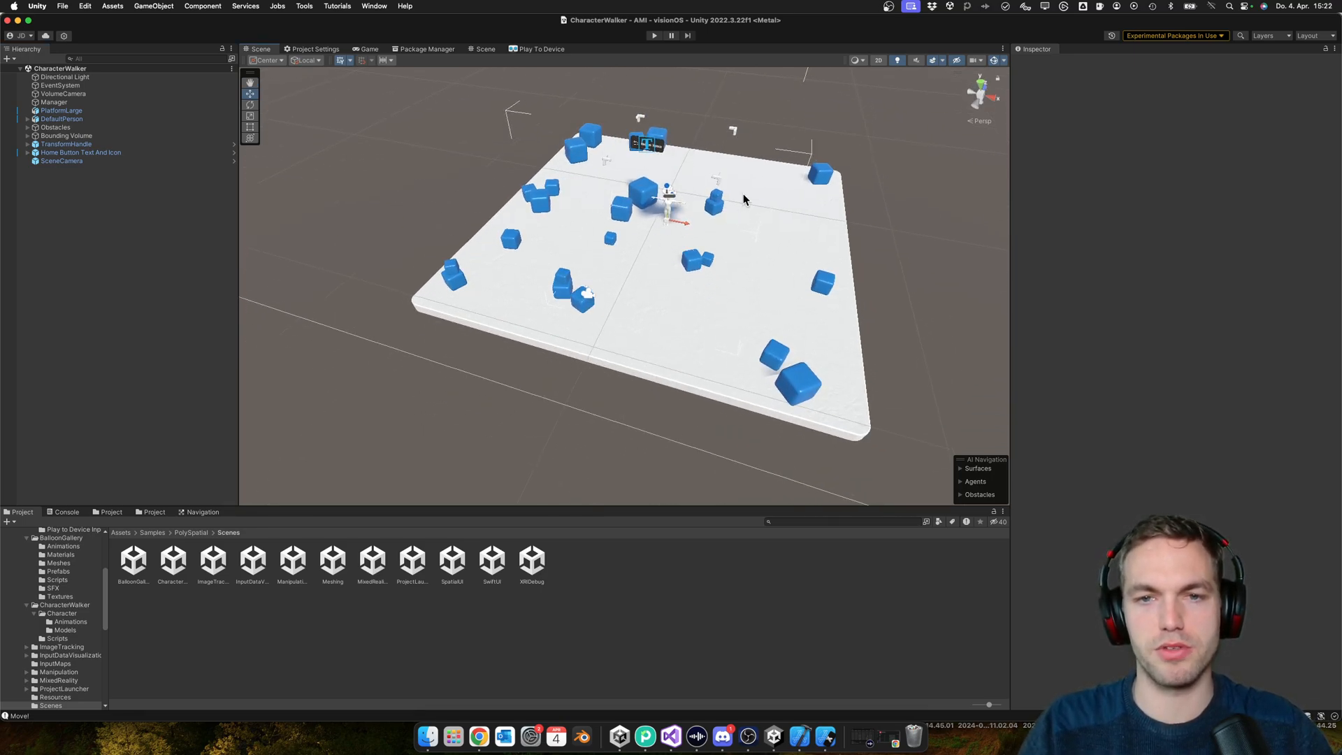
- Bring the Apple Vision Pro Simulator showing the lab app to the front
left_click(655, 35)
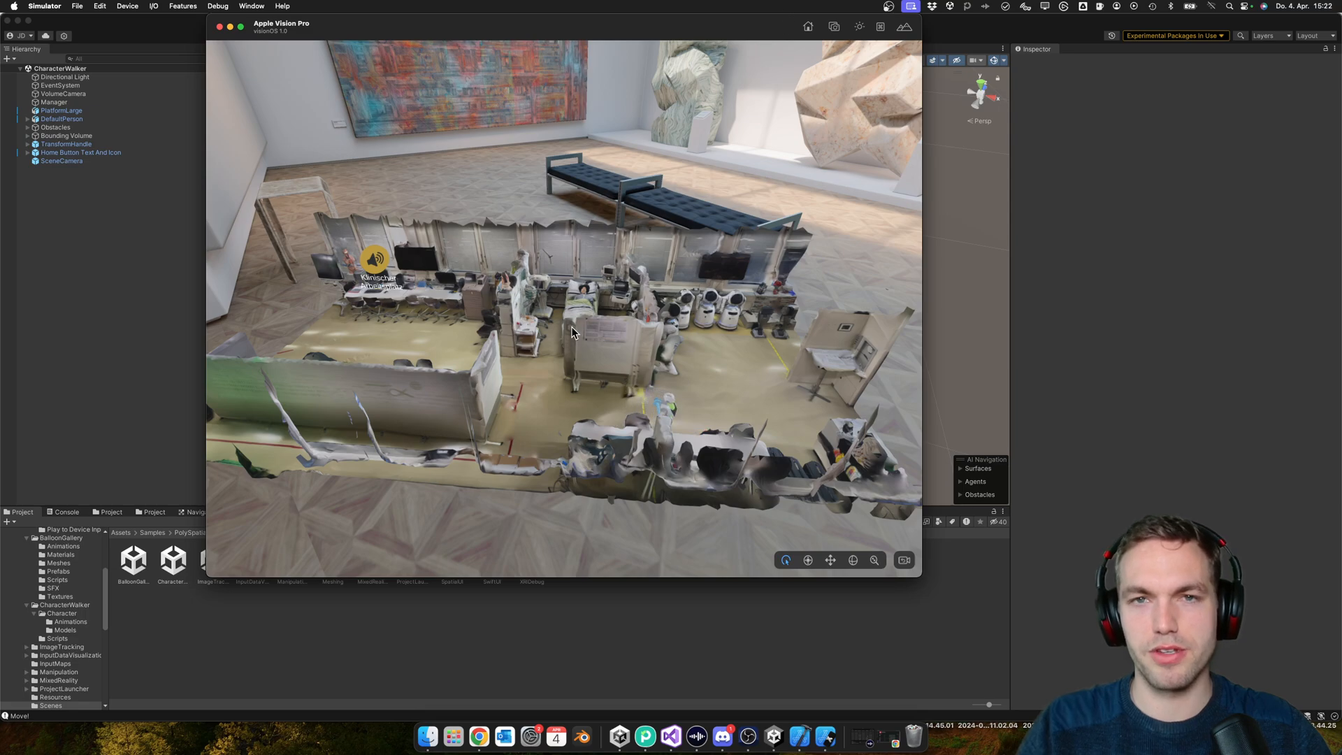
mouse_move(558, 319)
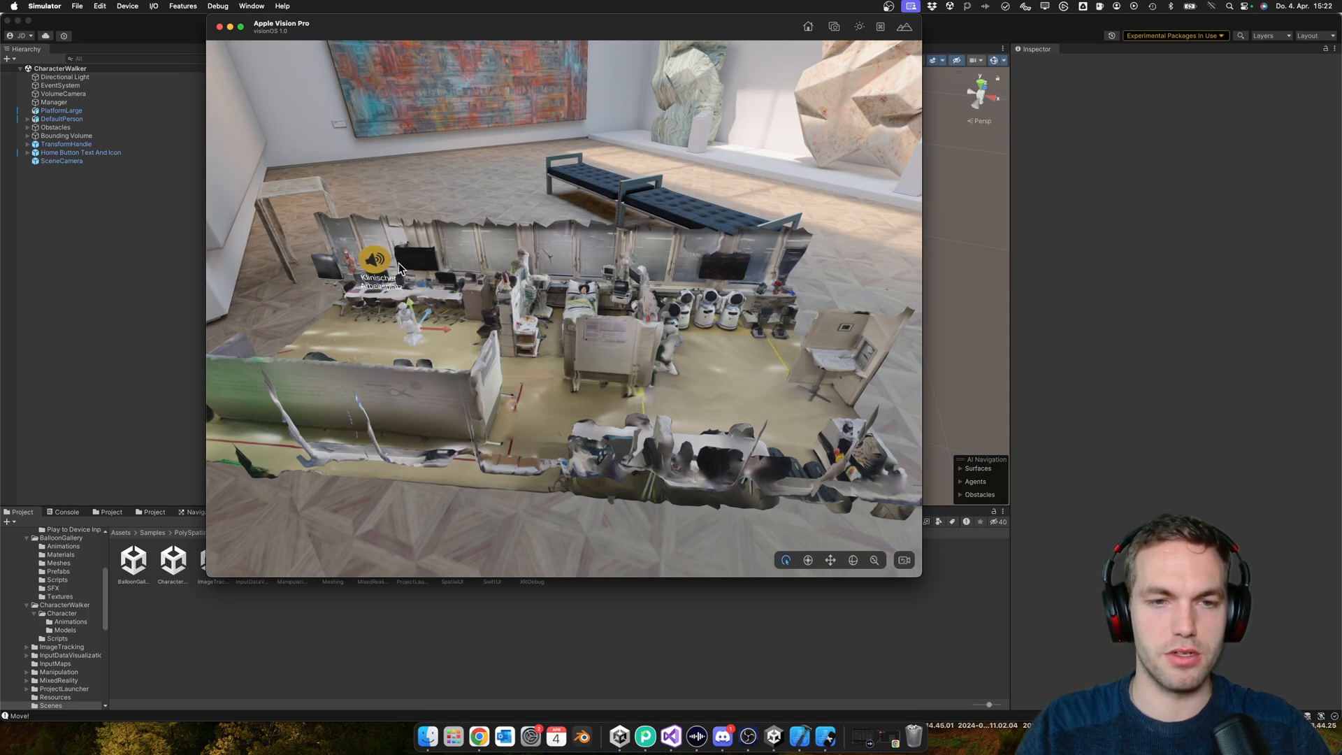
- Tap the lab's speaker marker in the simulator and move the Simulator window right
left_click(374, 260)
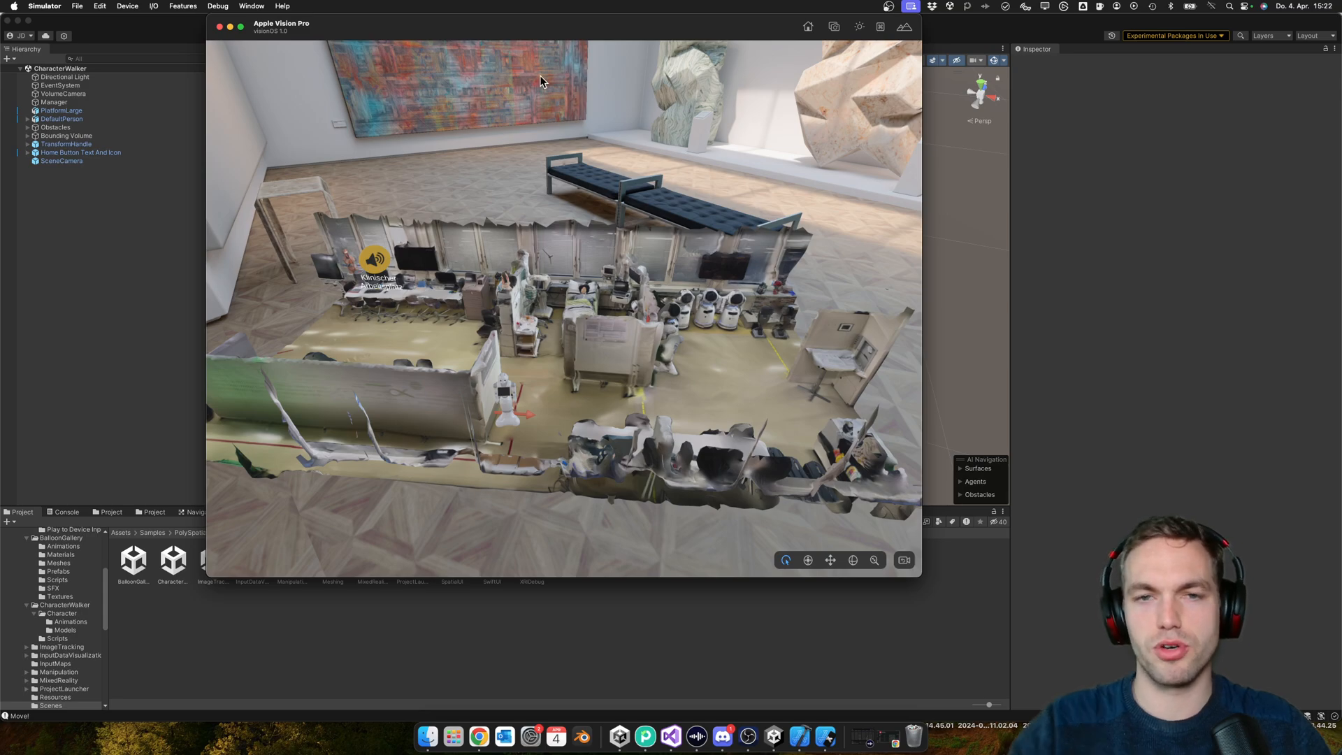
mouse_move(536, 224)
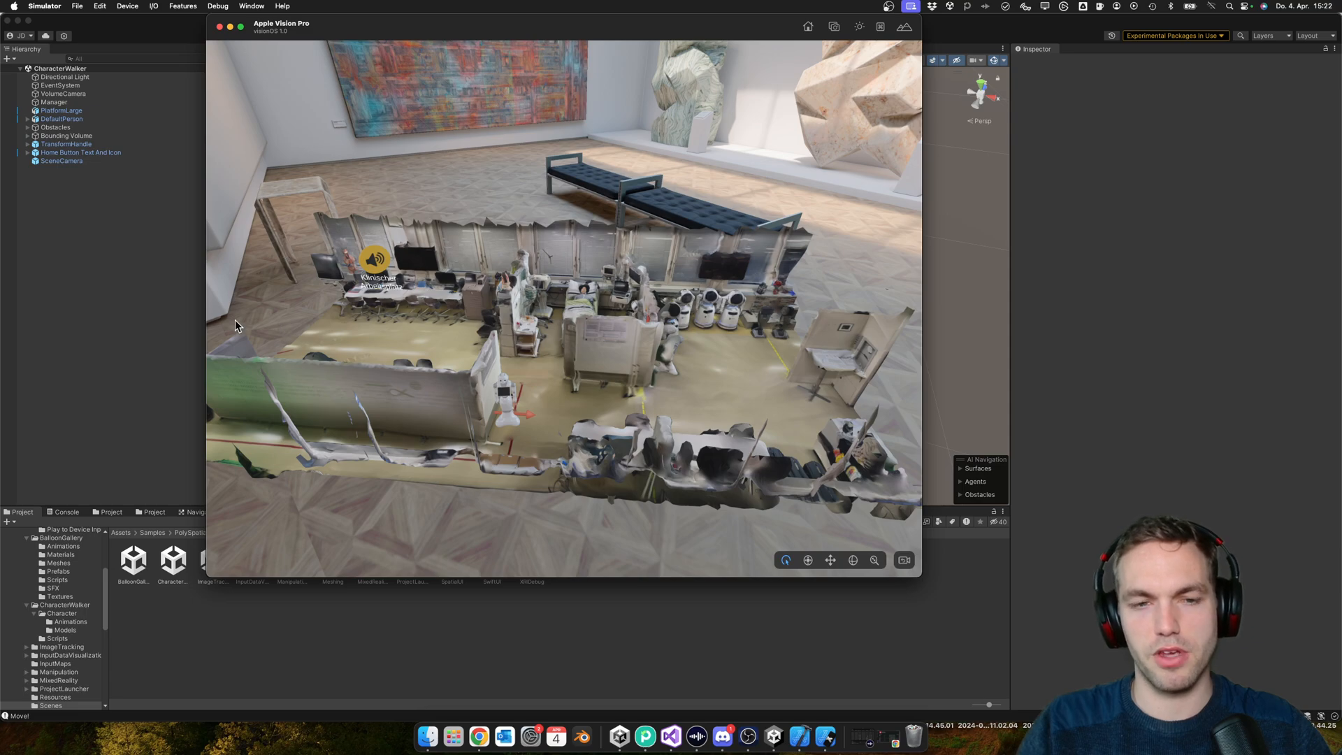
mouse_move(770, 373)
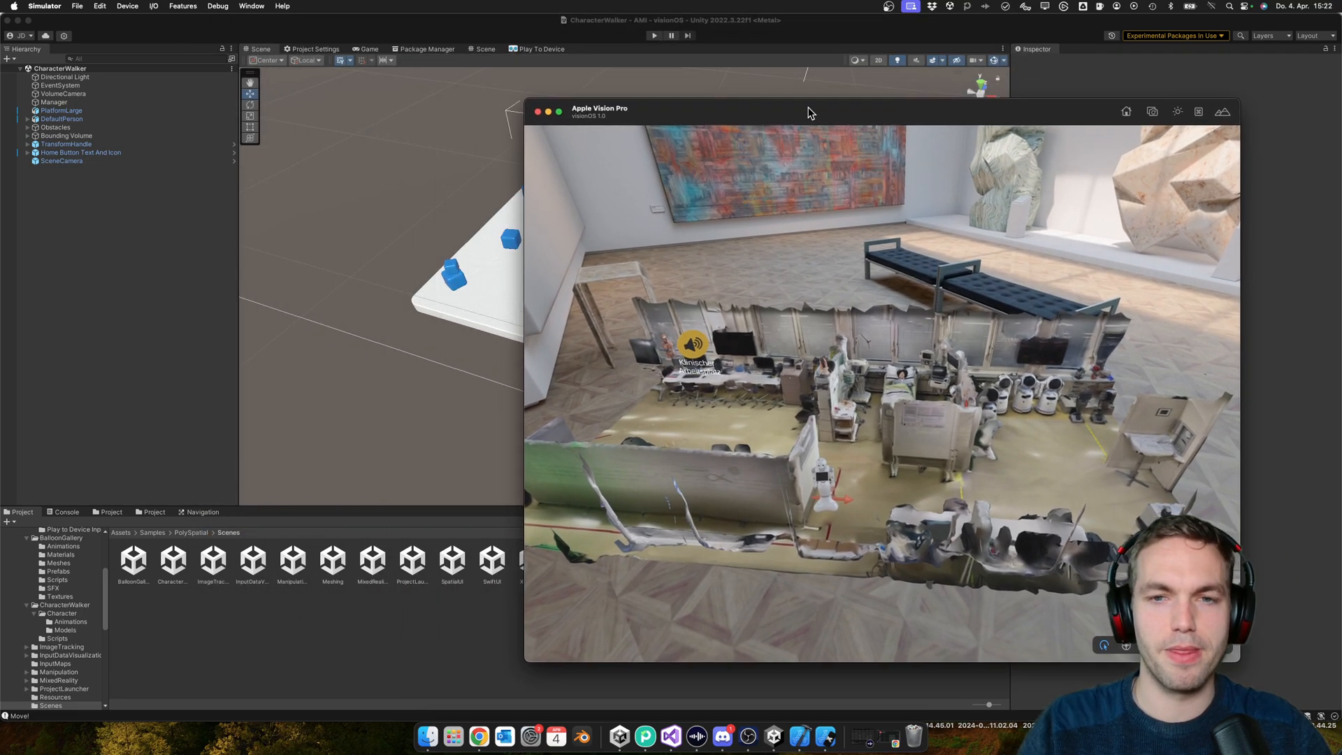
left_click_drag(809, 111, 583, 47)
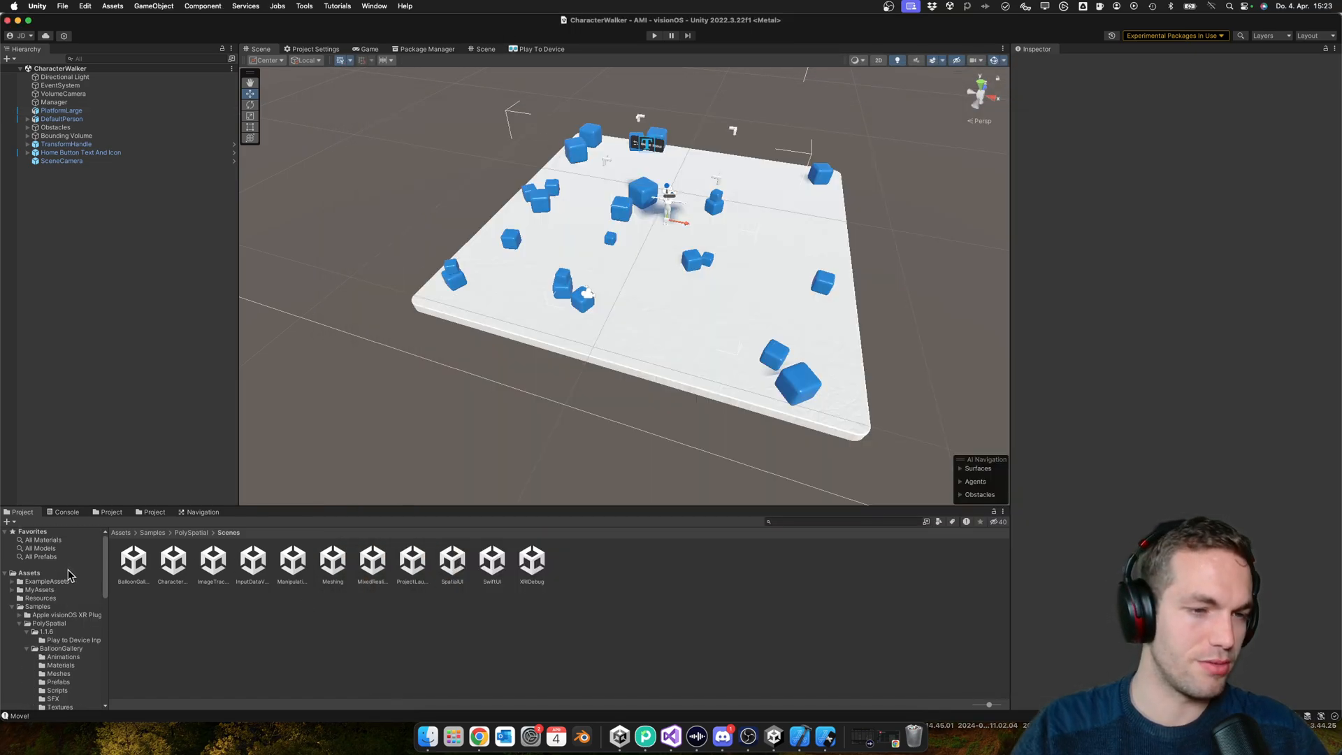
- Open the AMI_Discover scene from the MyAssets Scenes folder
left_click(39, 589)
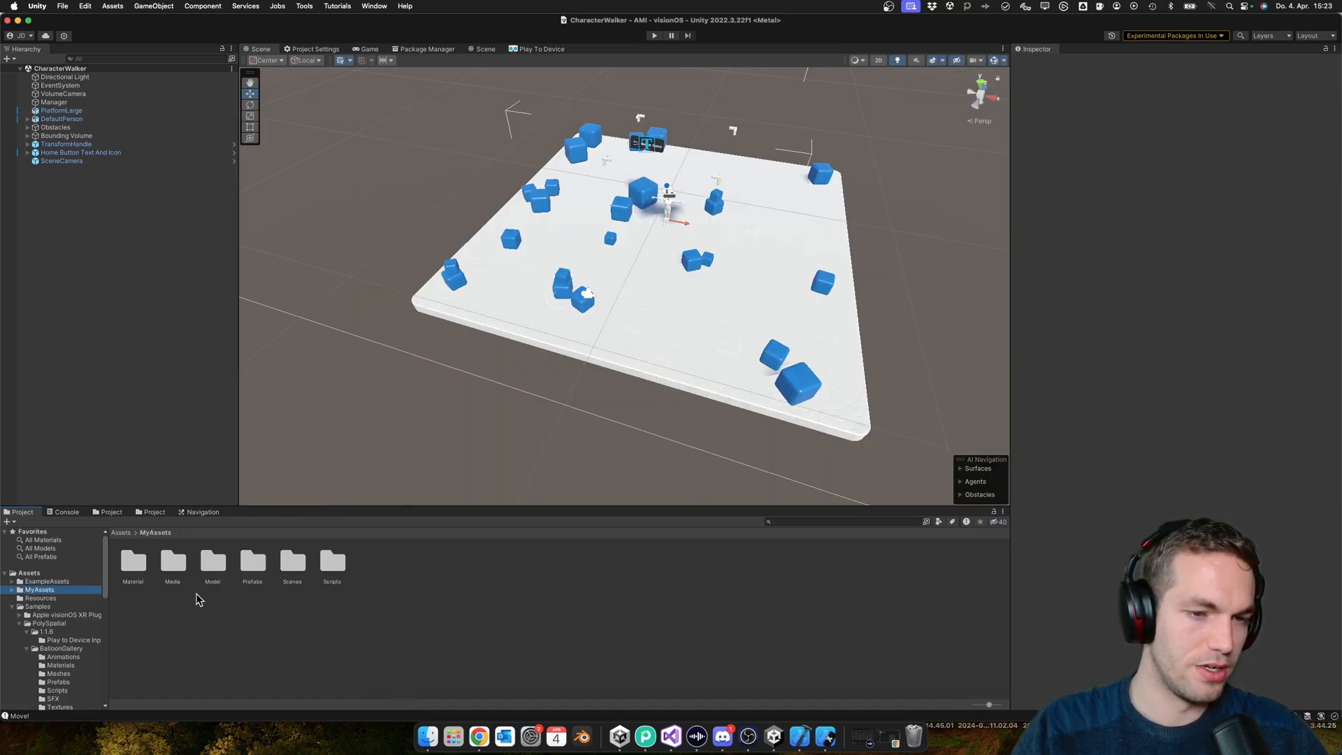
double_click(291, 564)
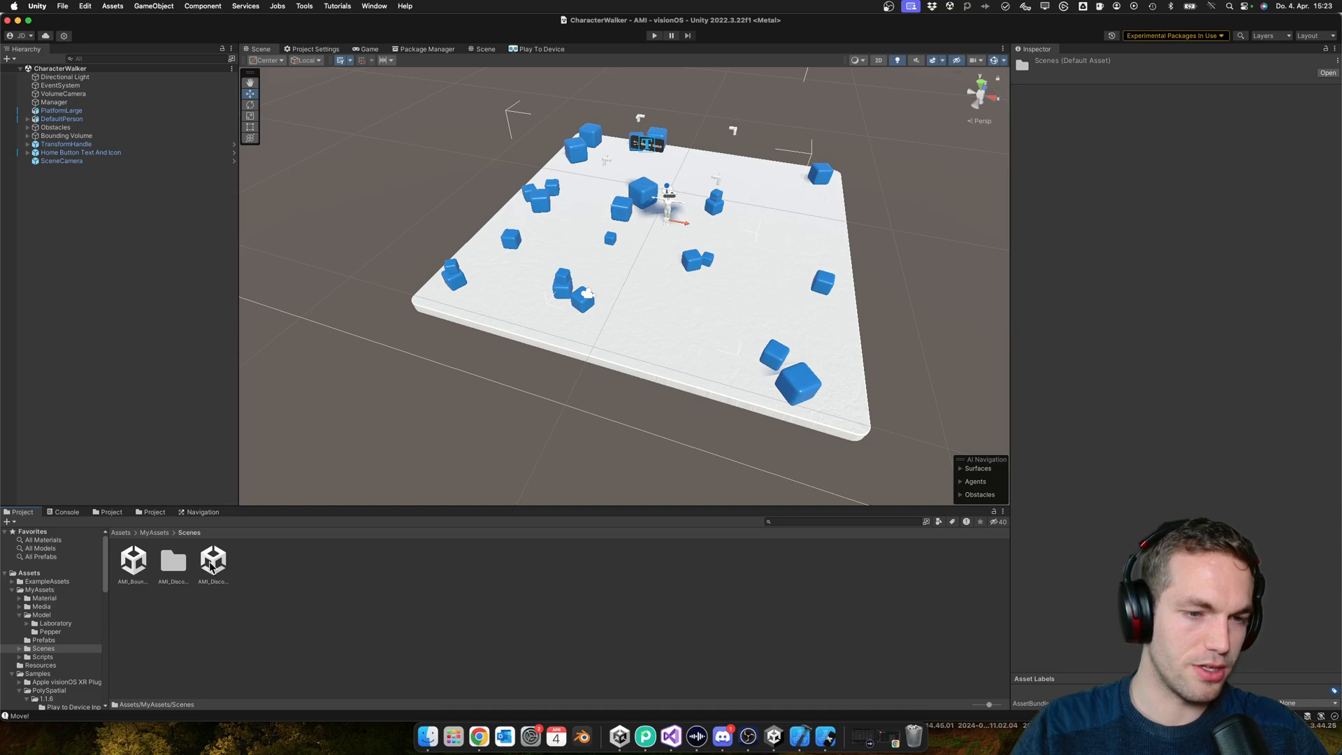
double_click(213, 560)
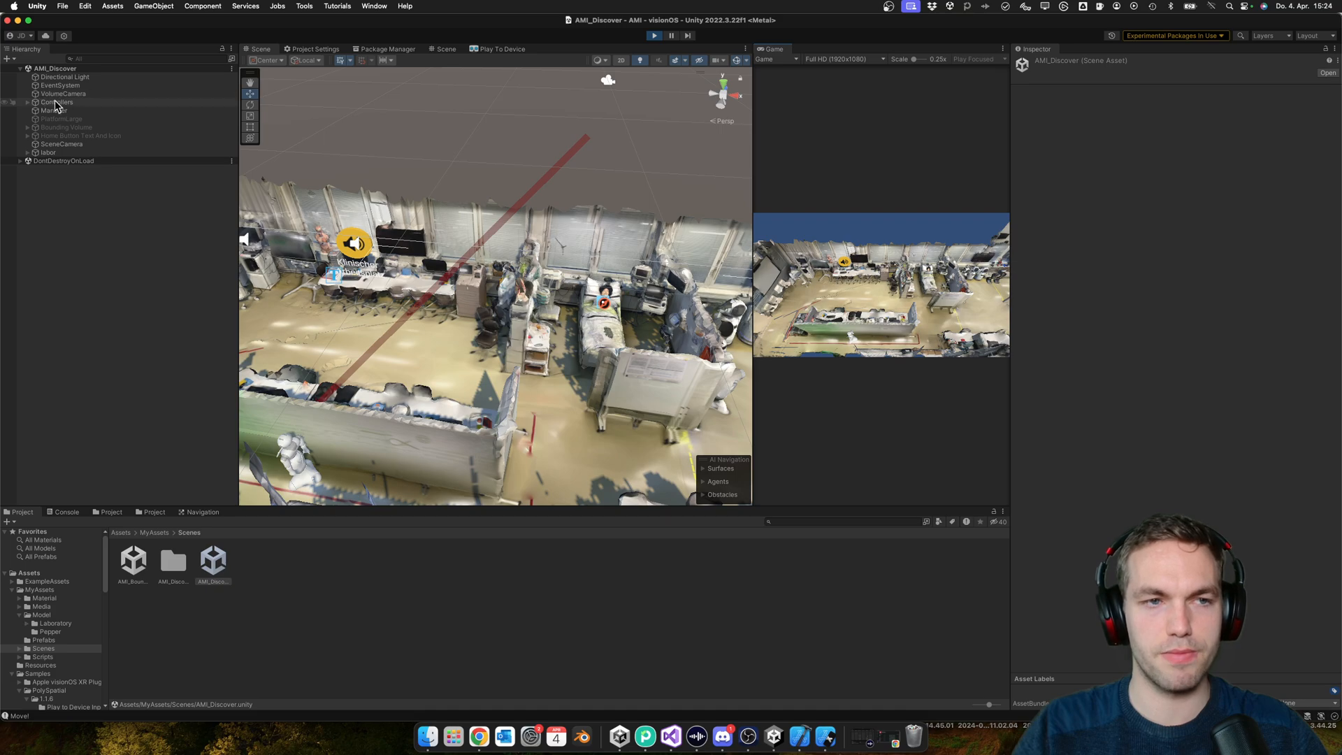
- Inspect VolumeCamera and PepperController's components, then rotate the view around the lab
left_click(62, 93)
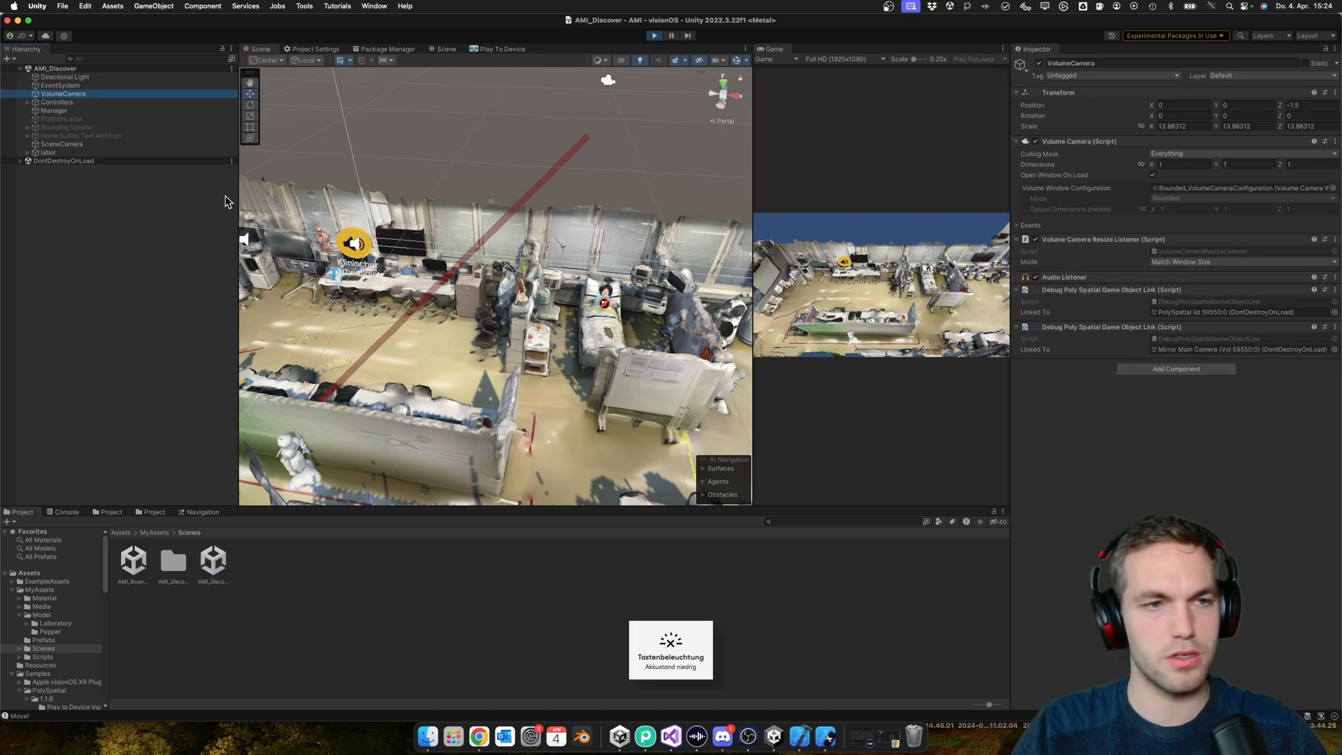
left_click(73, 110)
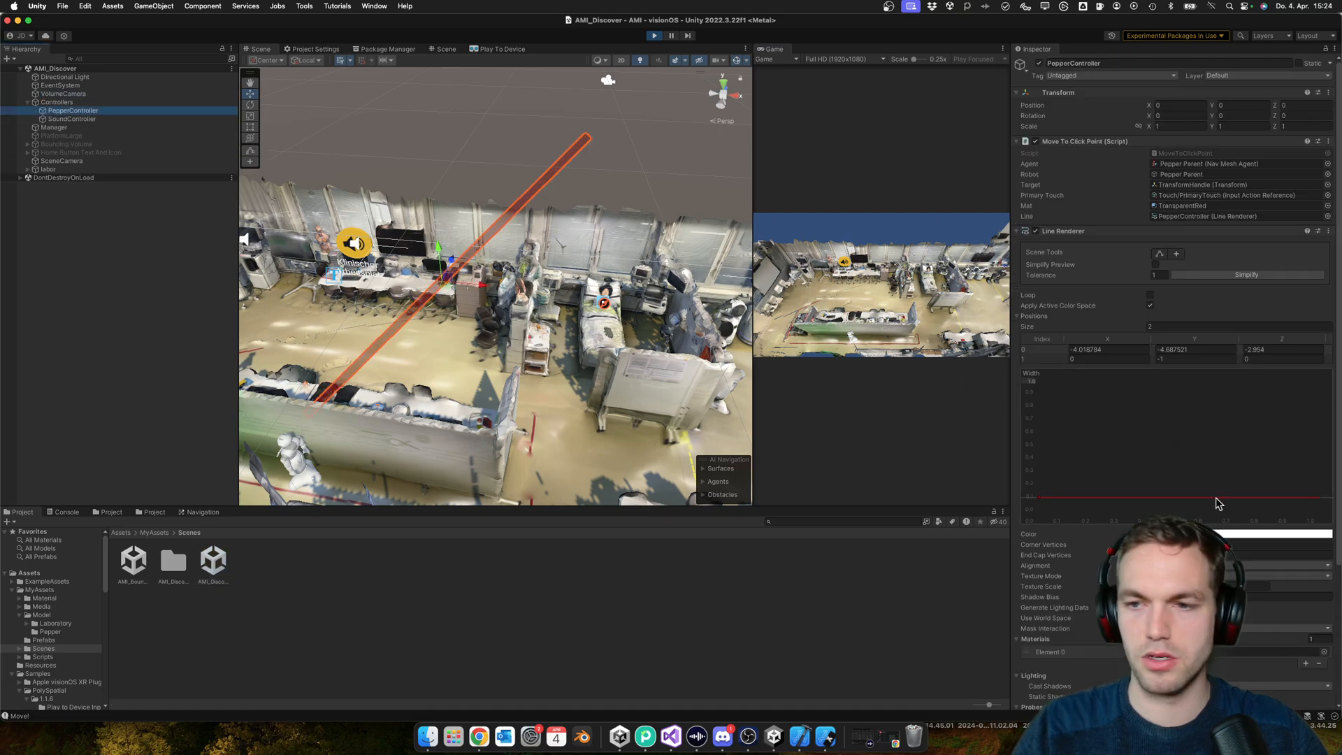
scroll("down", 3)
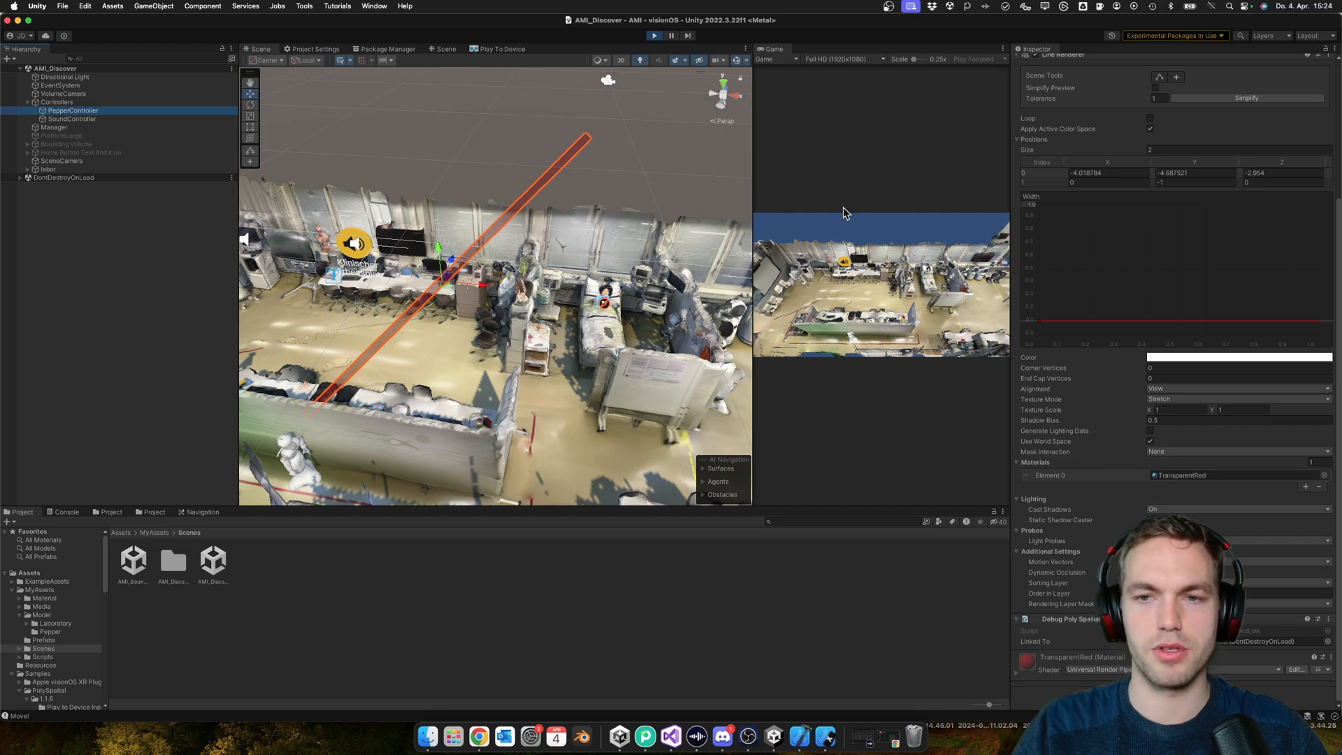
mouse_move(842, 243)
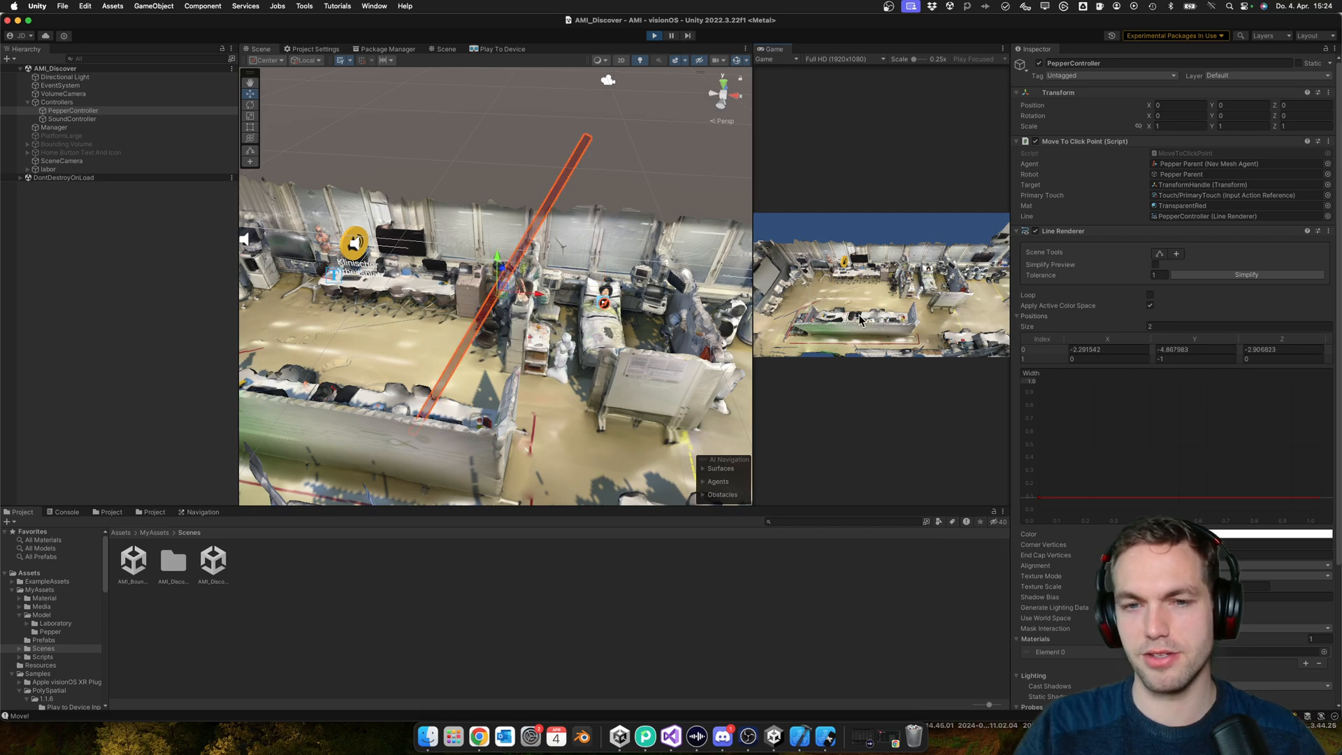
left_click_drag(501, 282, 389, 351)
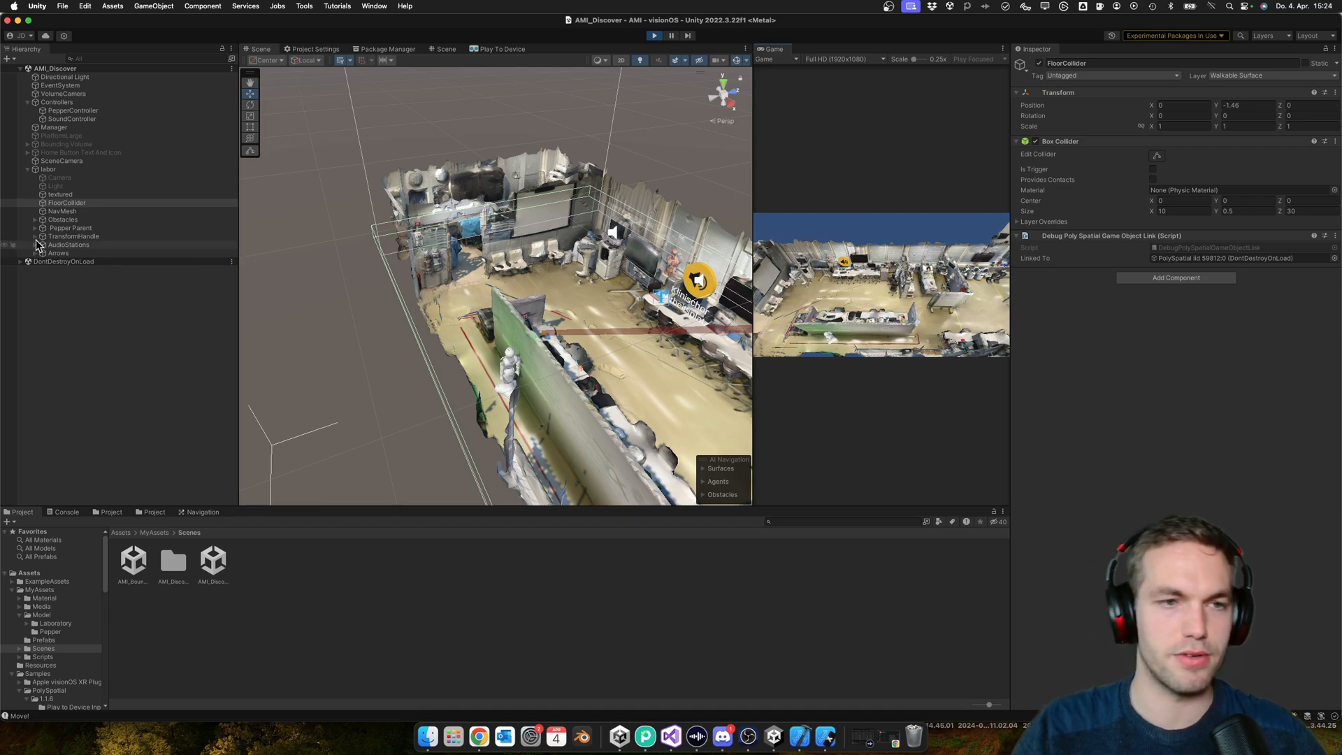
mouse_move(877, 291)
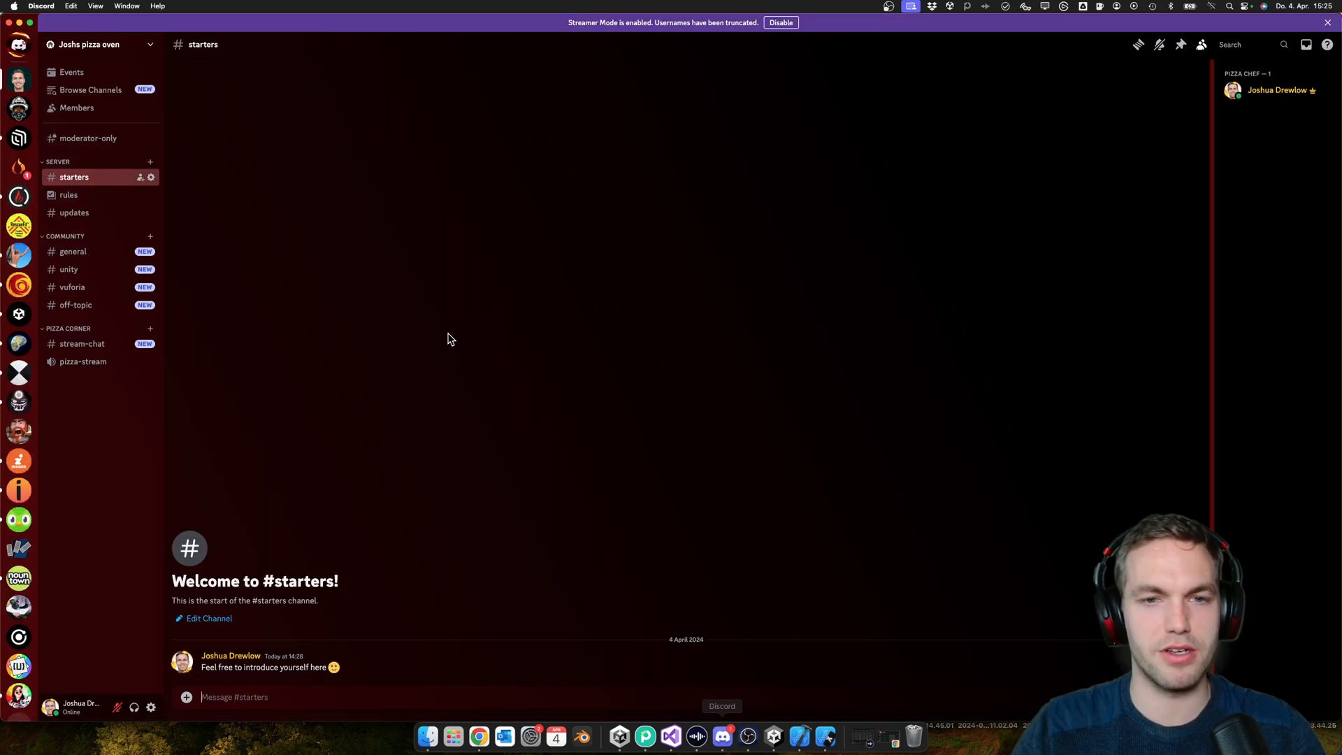
mouse_move(755, 176)
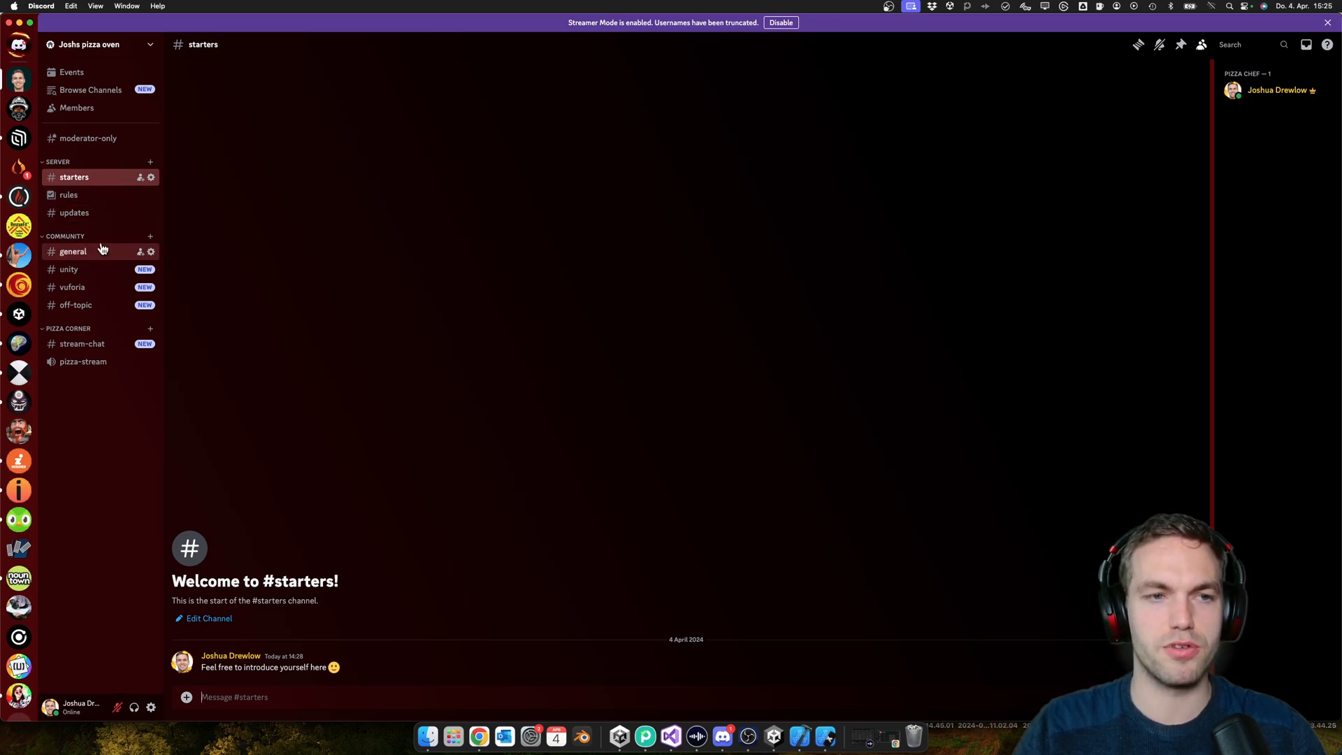
mouse_move(358, 228)
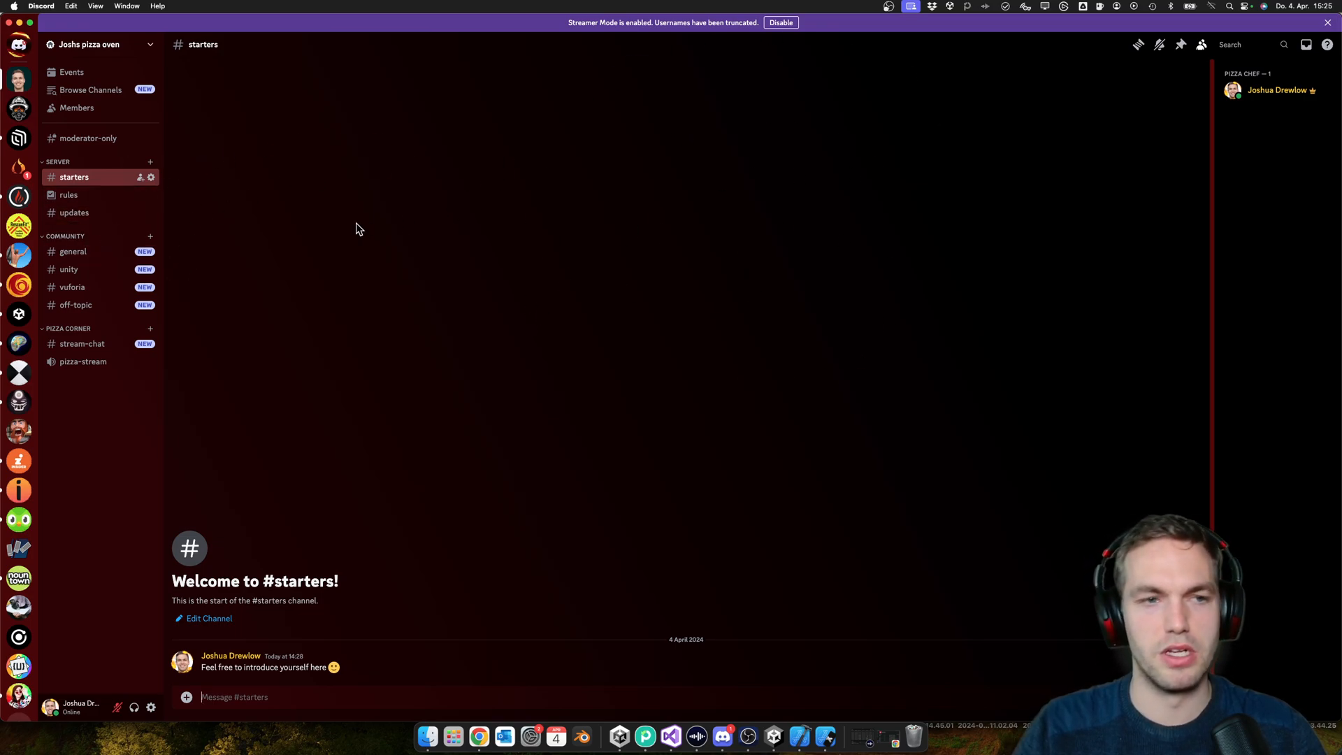
mouse_move(285, 244)
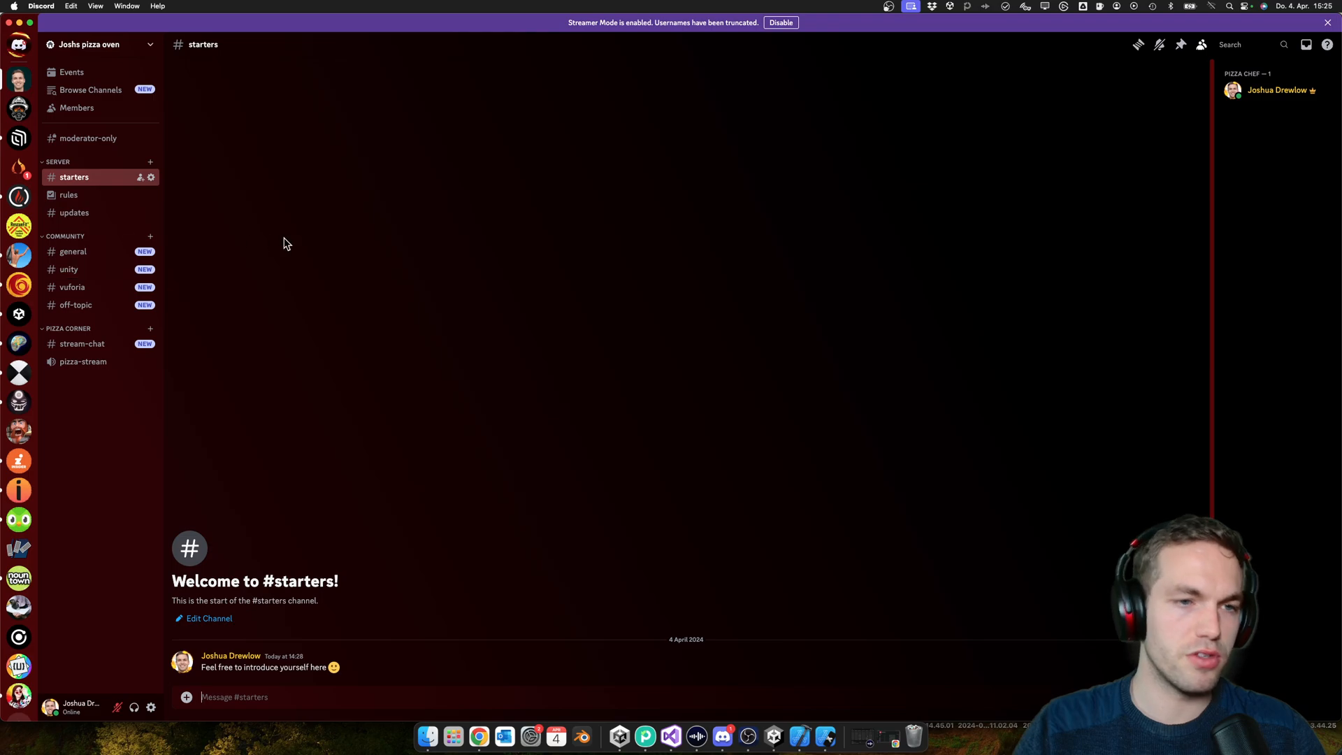
mouse_move(594, 712)
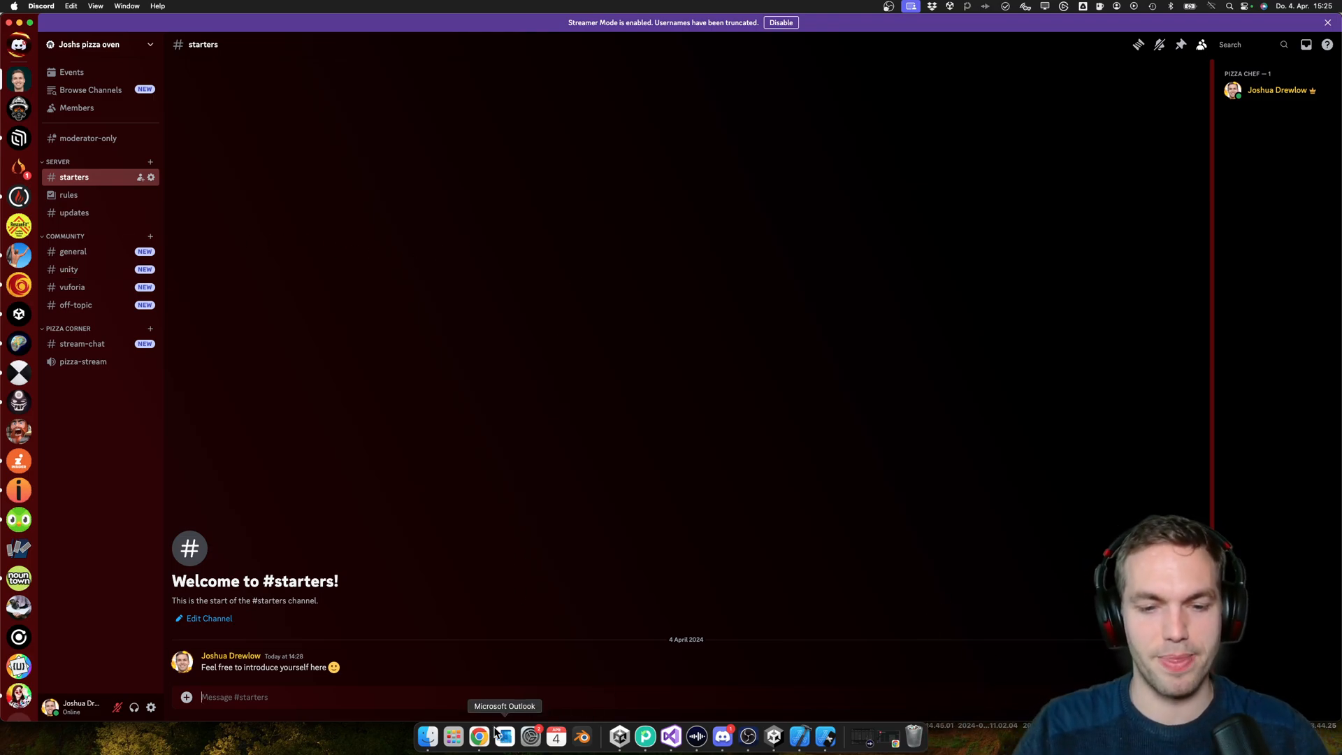
- Switch to Chrome from the Dock while viewing Discord's #starters channel
left_click(478, 736)
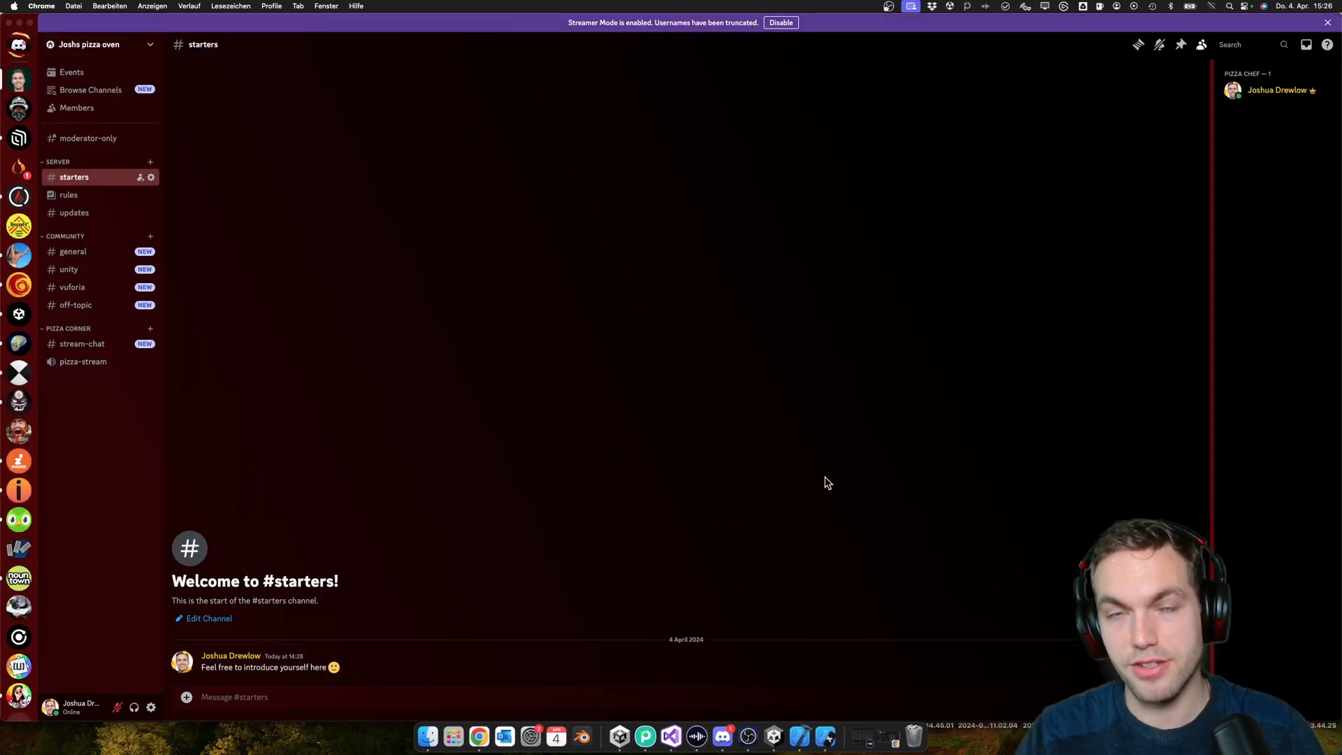
mouse_move(747, 565)
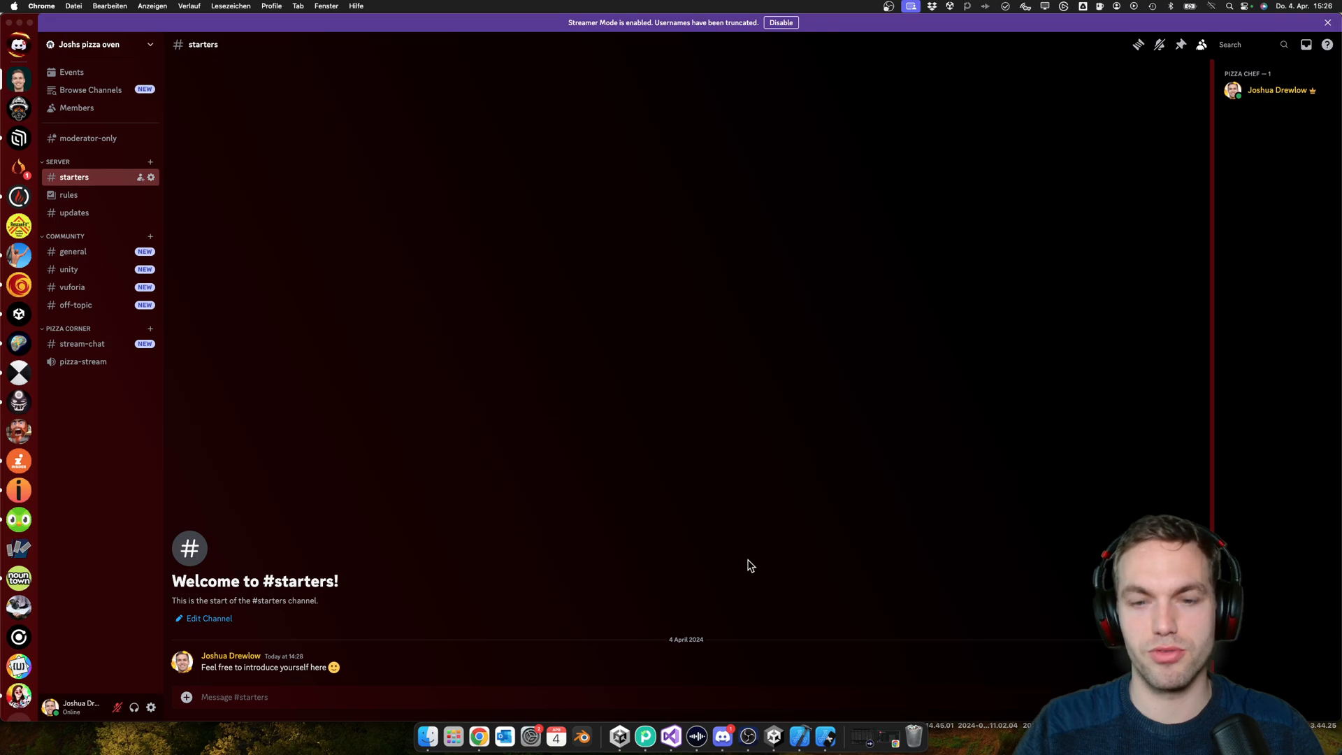
mouse_move(717, 736)
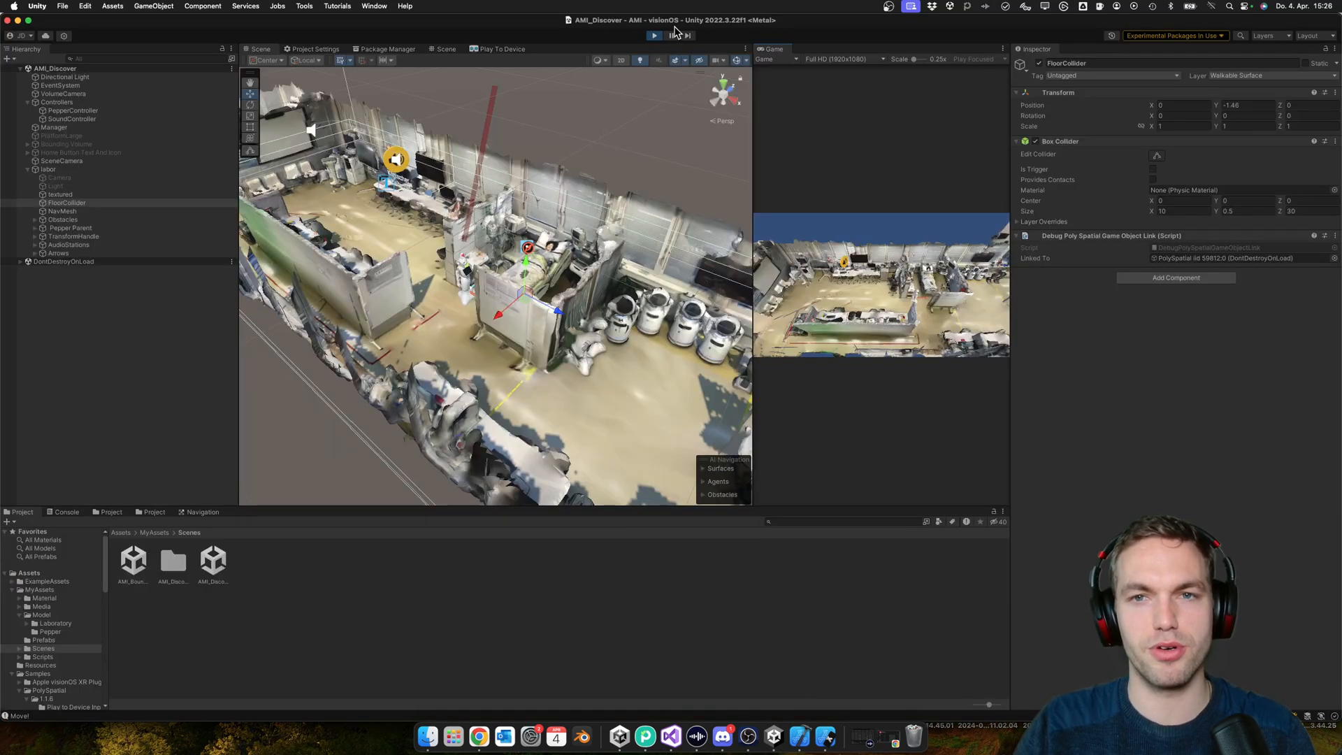
- Return to the Unity editor with the AMI_Discover lab scene still playing
left_click(655, 35)
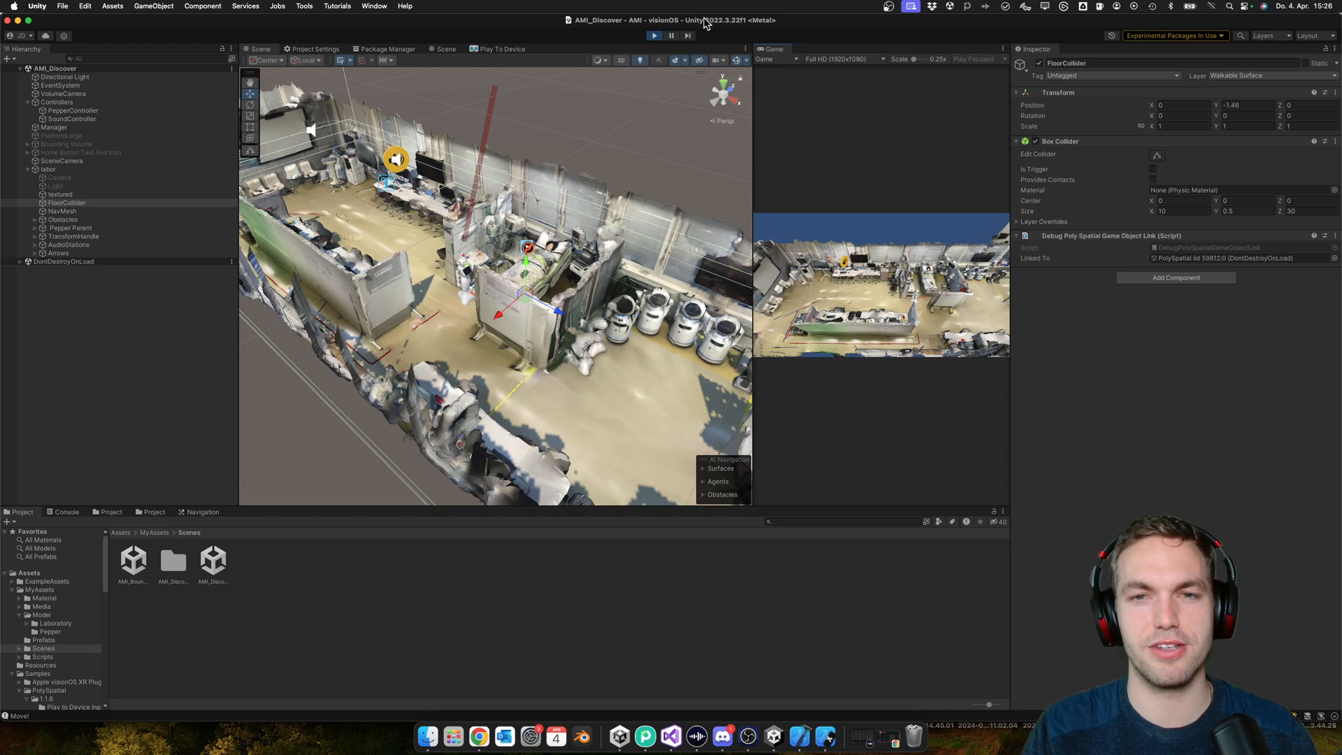
mouse_move(773, 28)
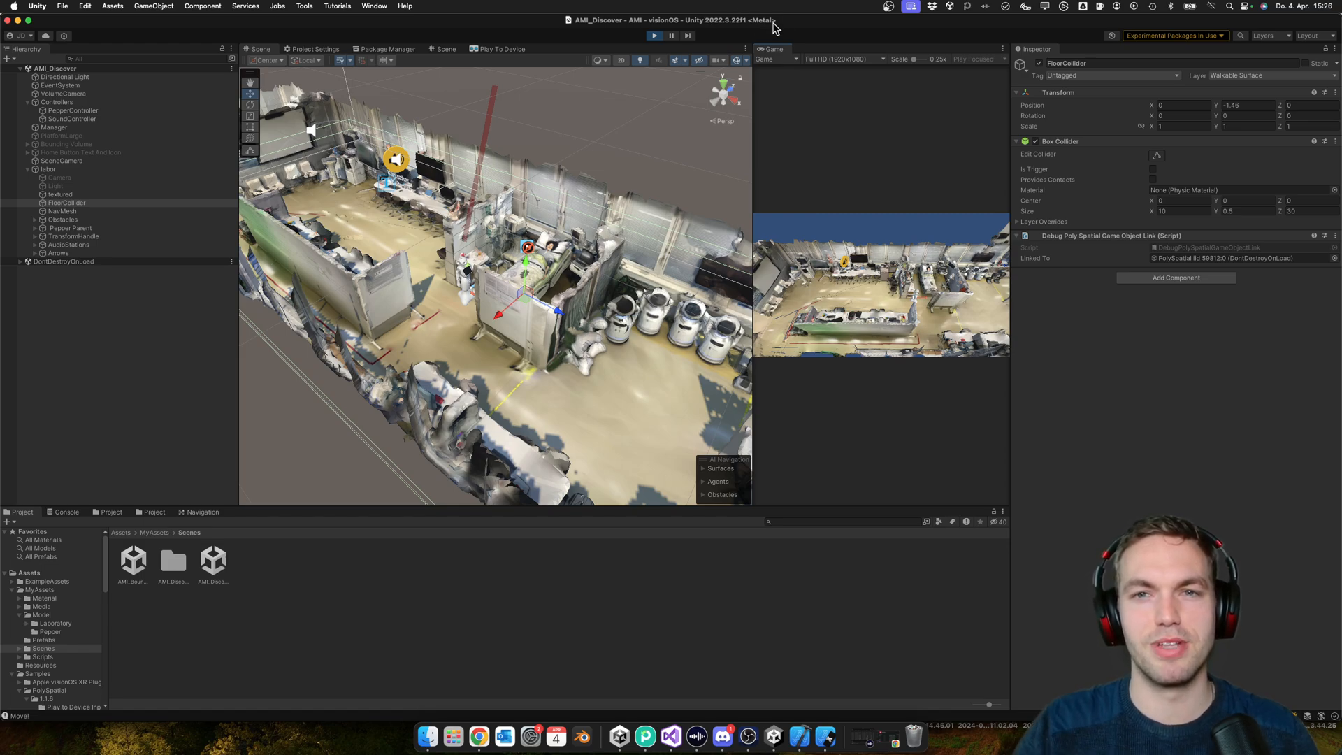